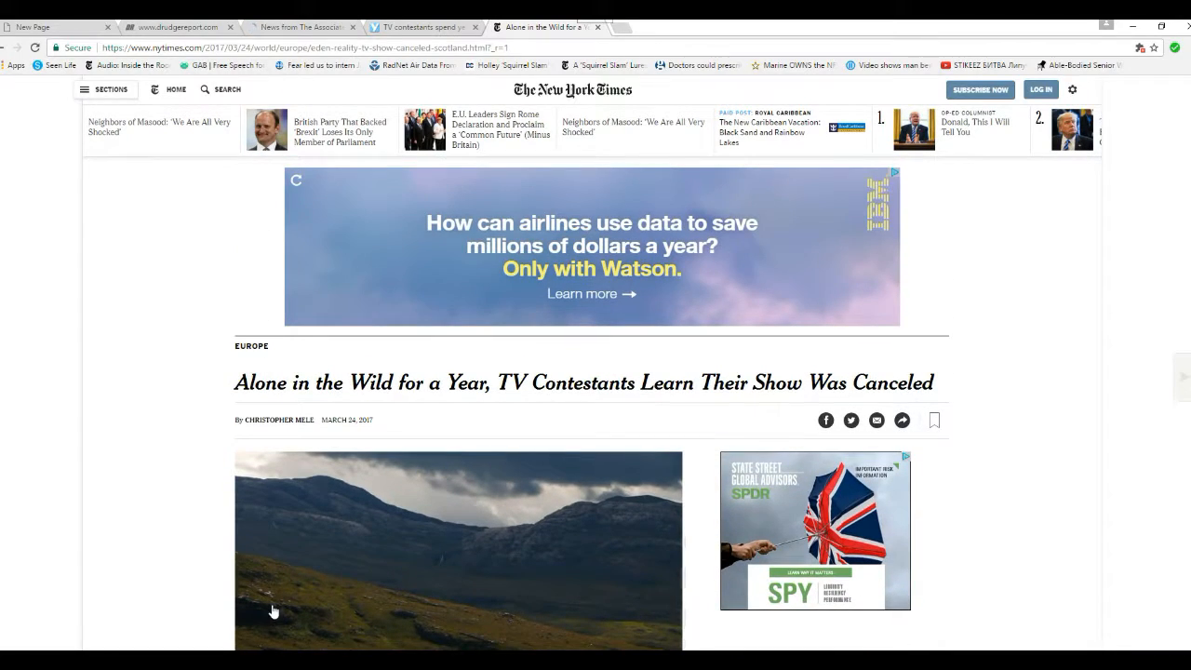
pyautogui.moveTo(203, 563)
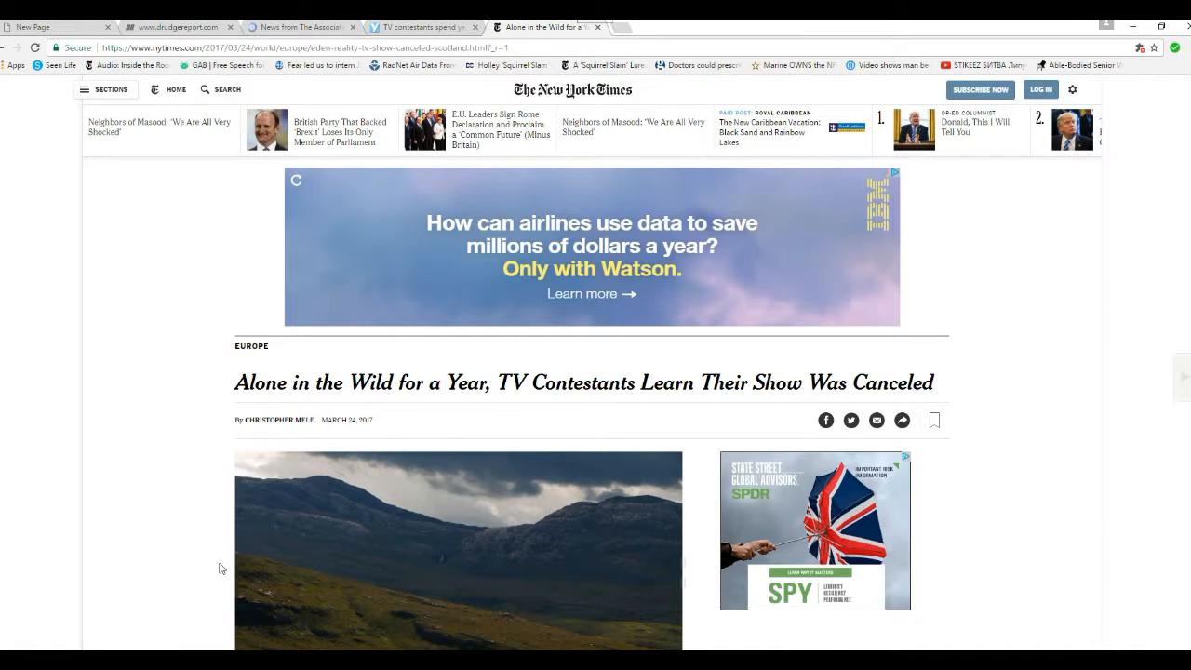
pyautogui.scroll(-3)
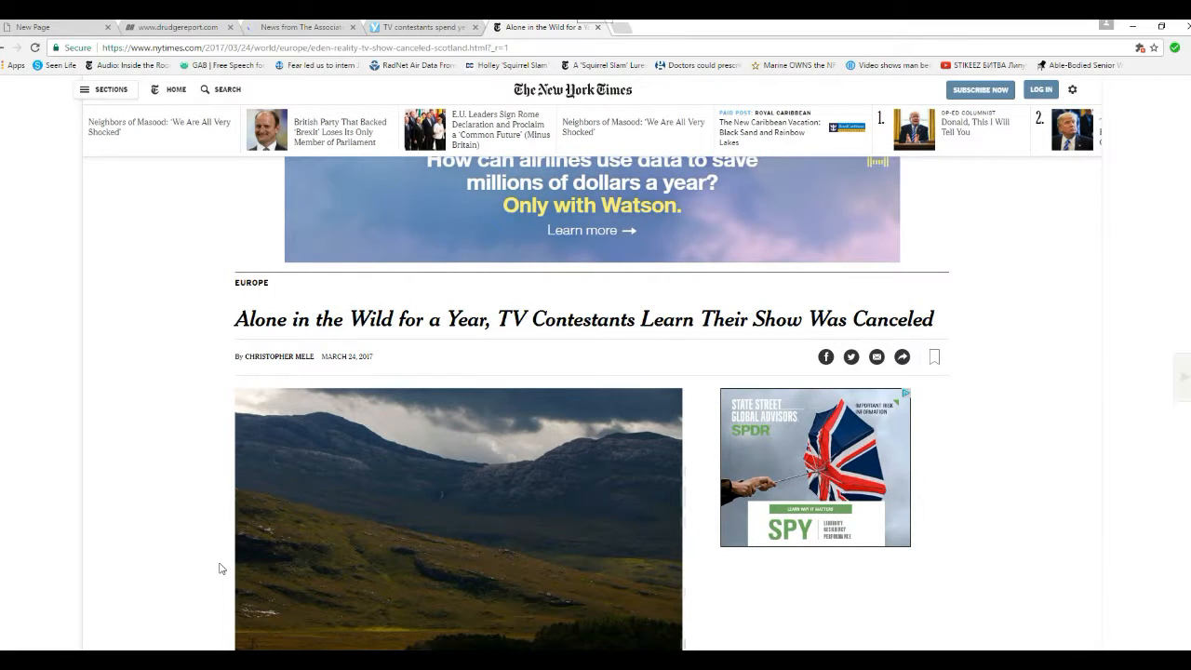
pyautogui.moveTo(281, 549)
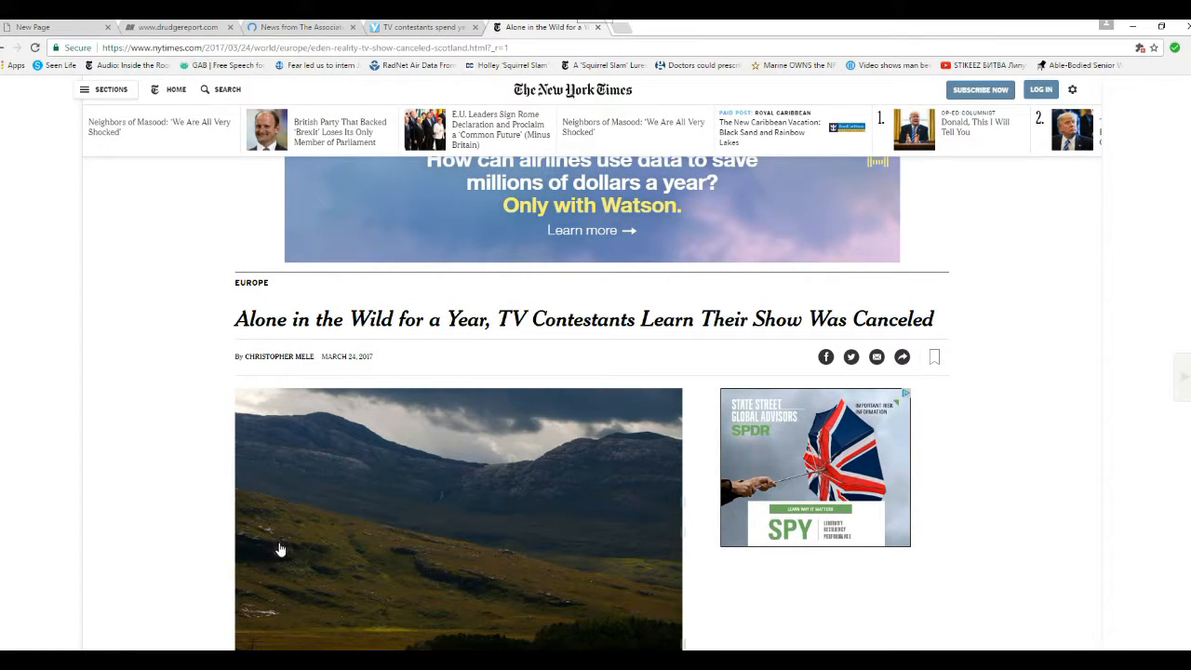
pyautogui.moveTo(196, 529)
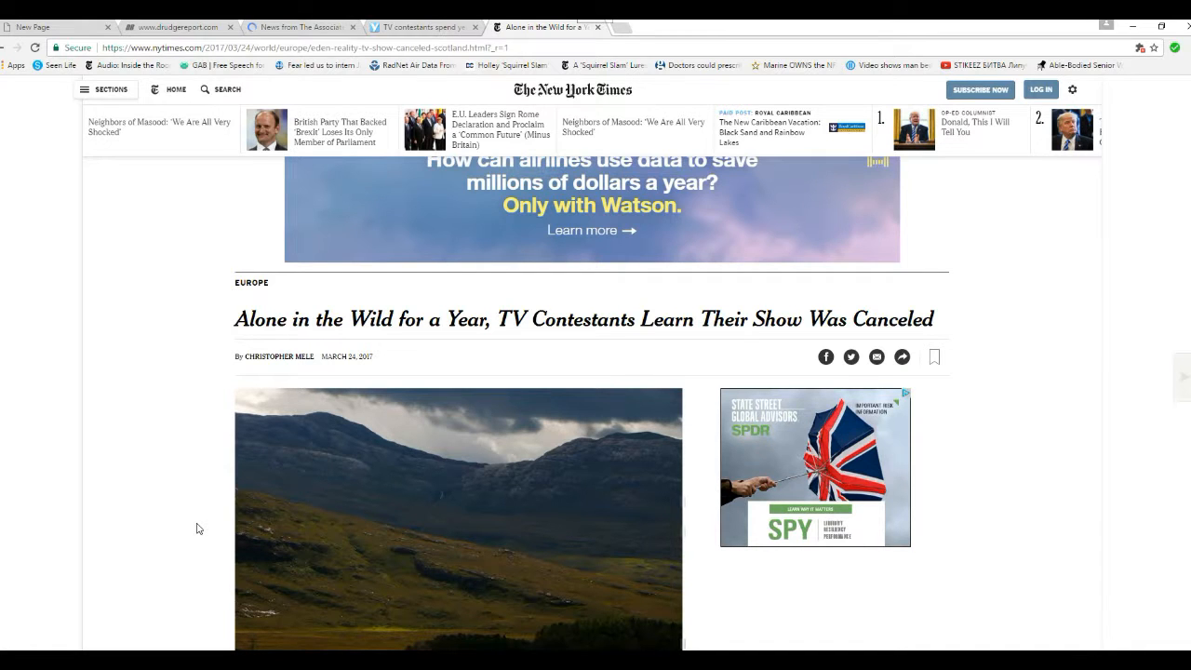
pyautogui.scroll(-3)
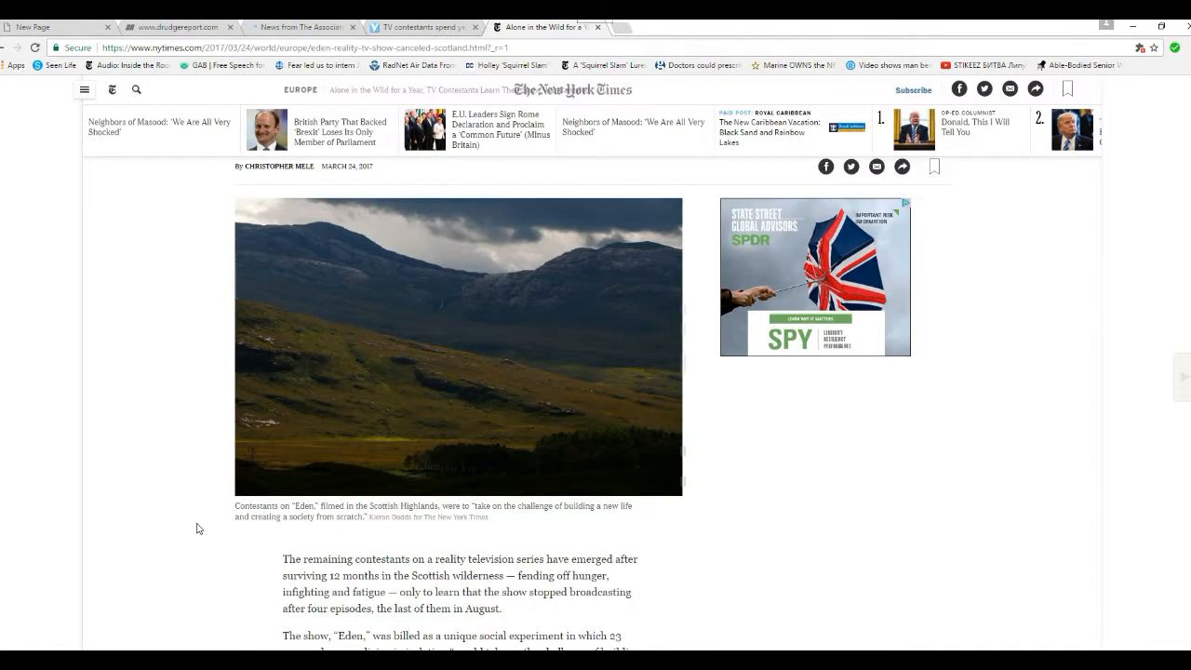
pyautogui.scroll(-3)
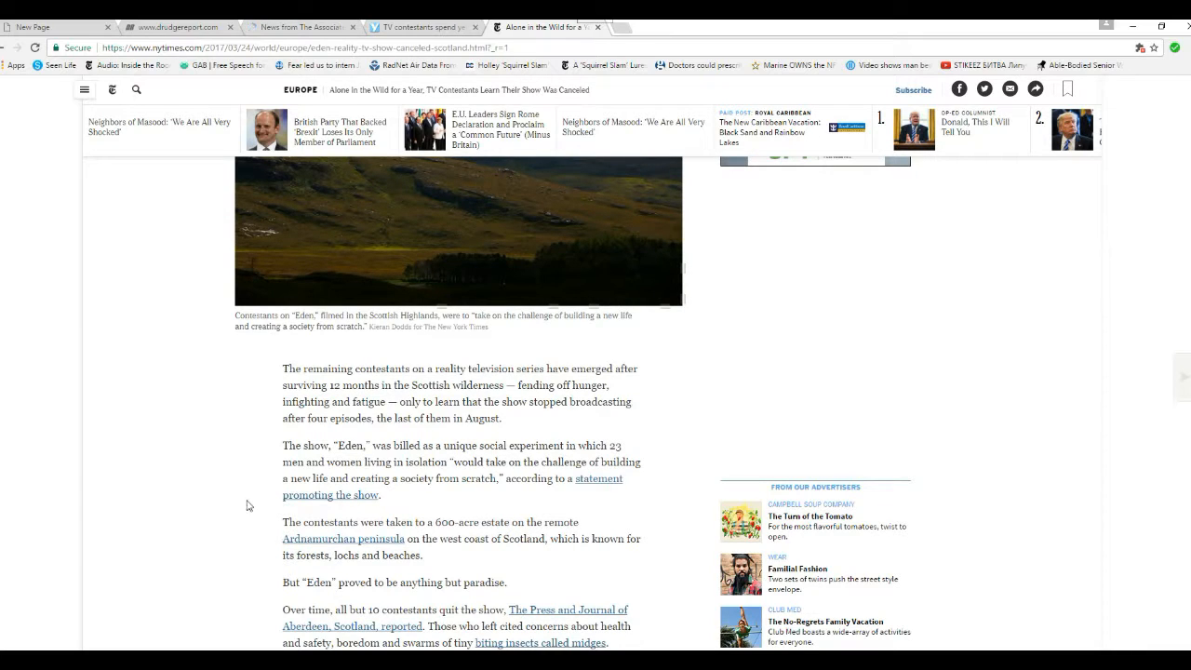
pyautogui.moveTo(214, 444)
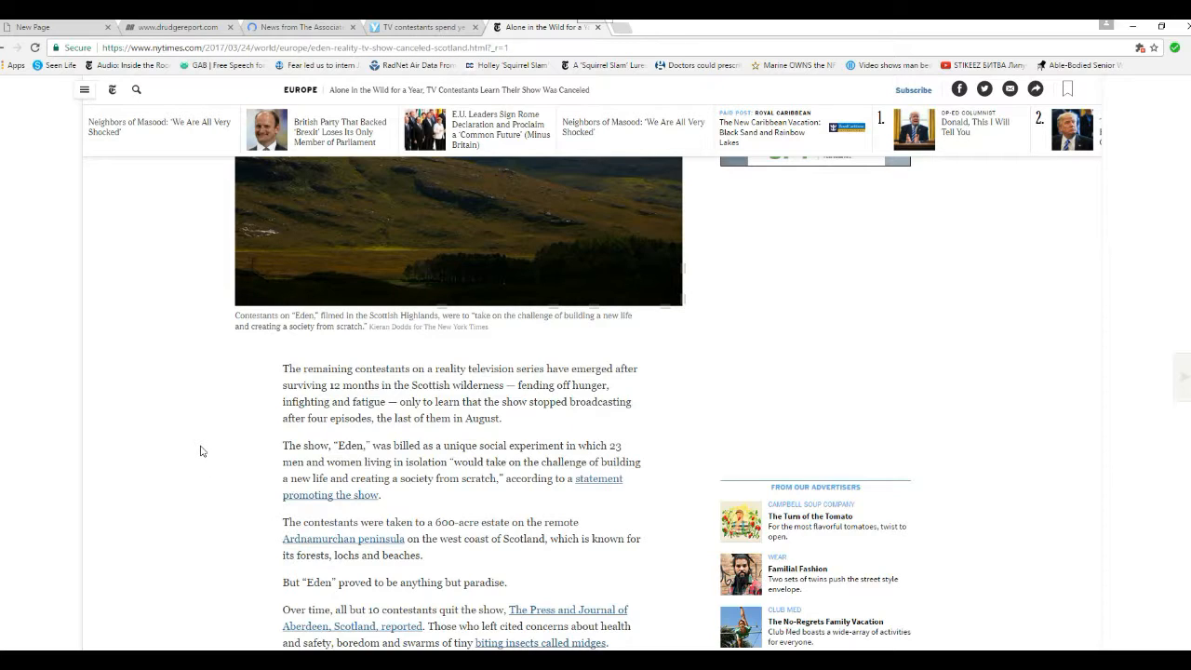
pyautogui.moveTo(213, 415)
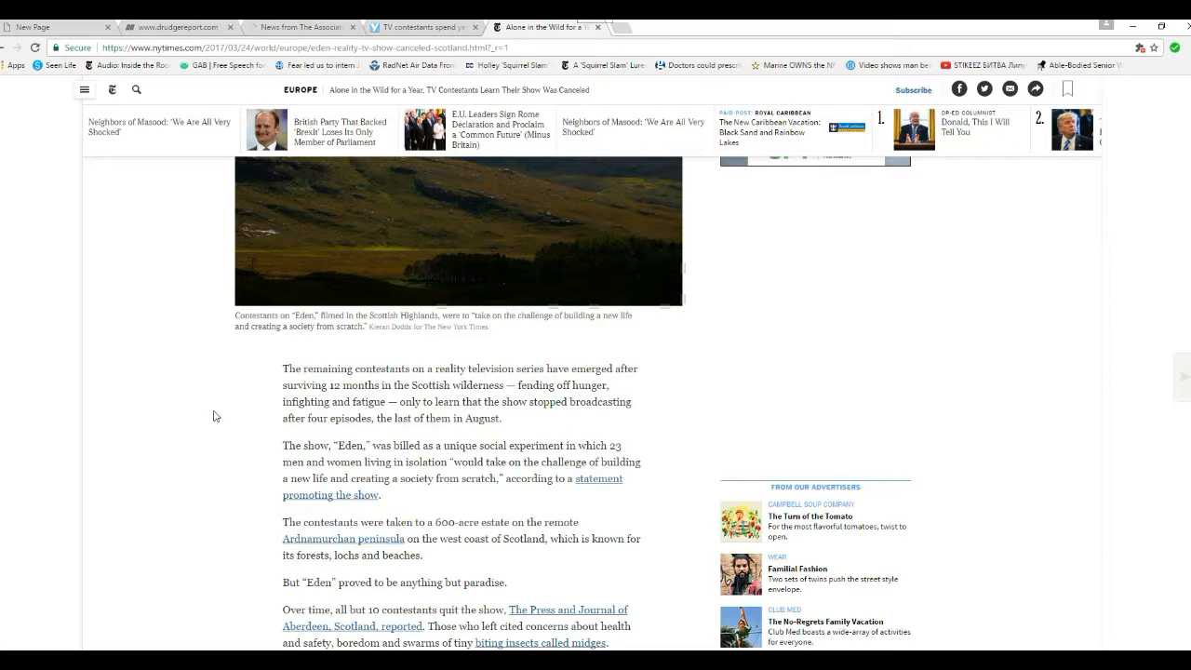
pyautogui.moveTo(247, 447)
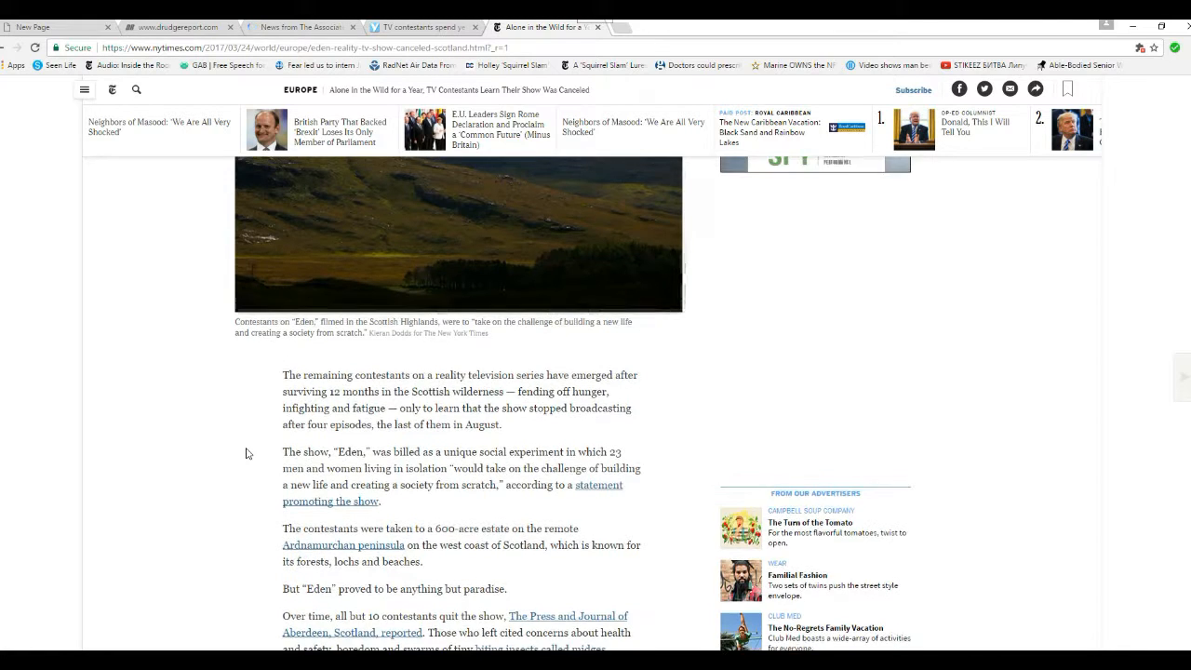
pyautogui.scroll(-3)
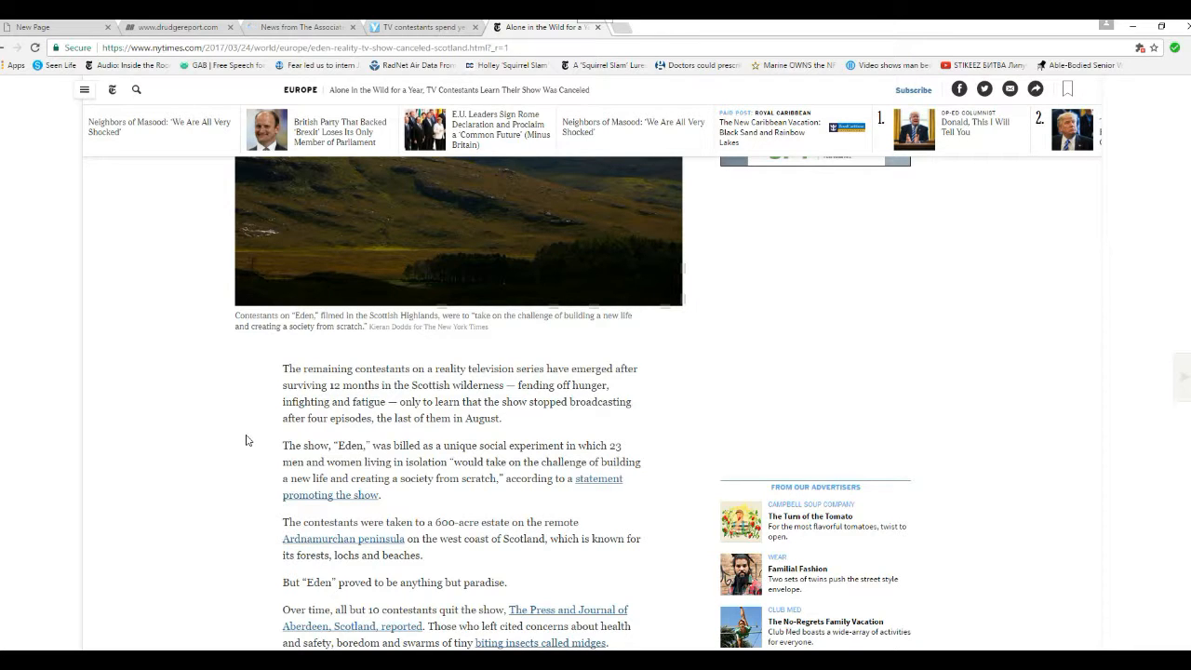
pyautogui.scroll(3)
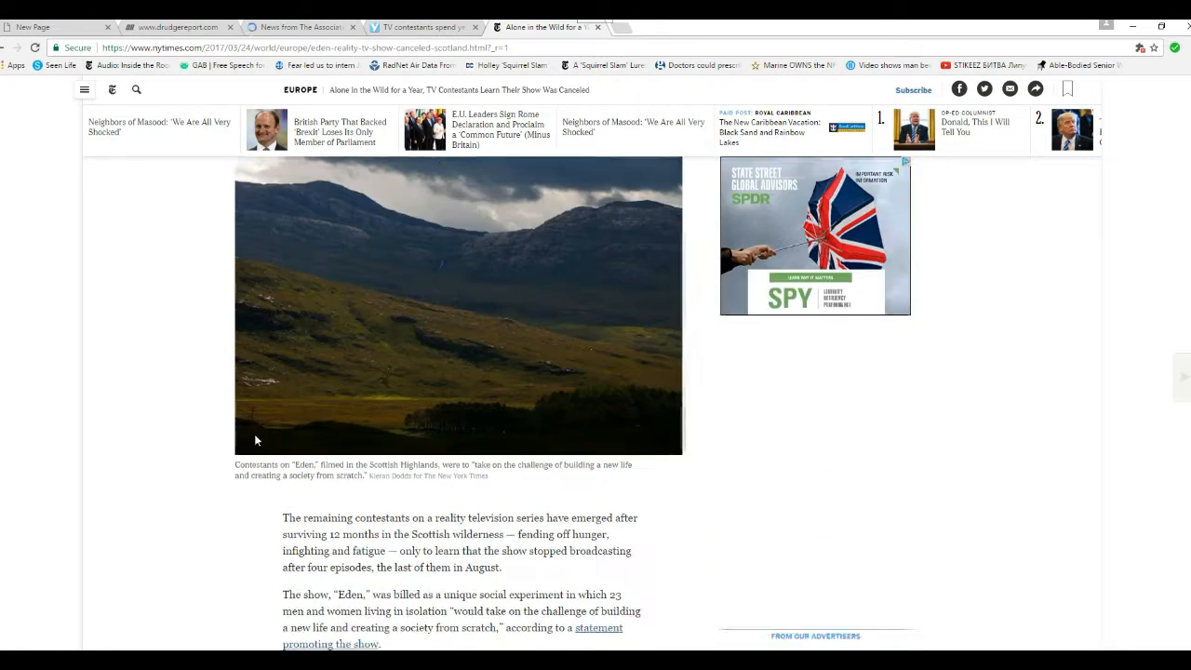
pyautogui.scroll(3)
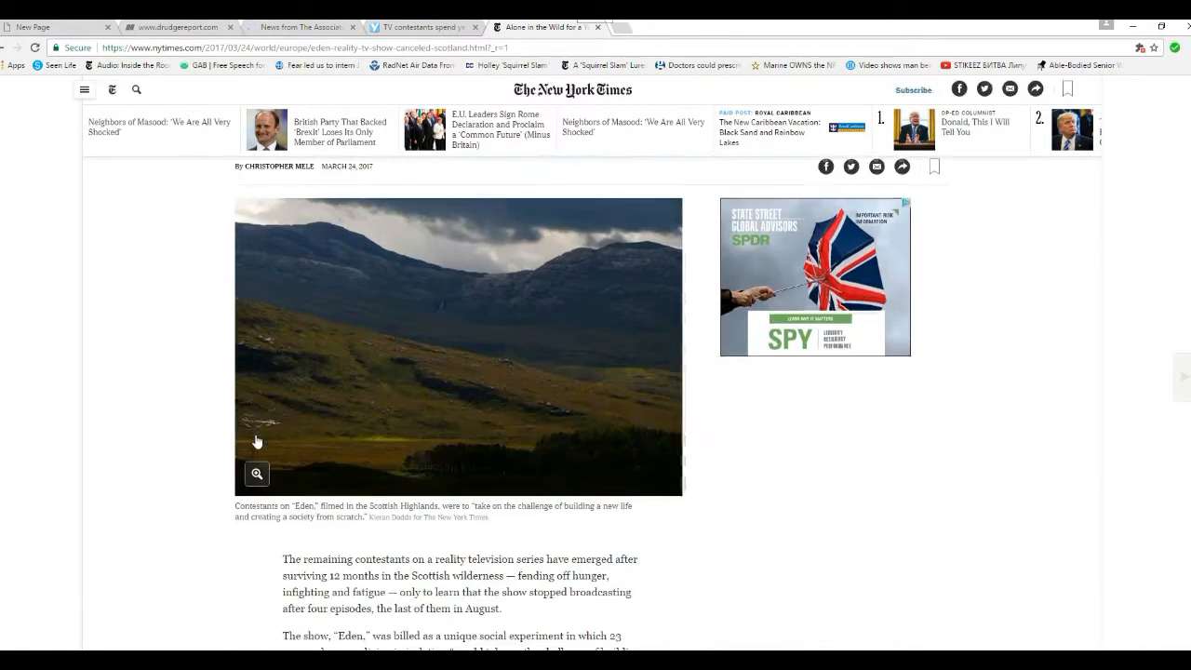
pyautogui.scroll(-3)
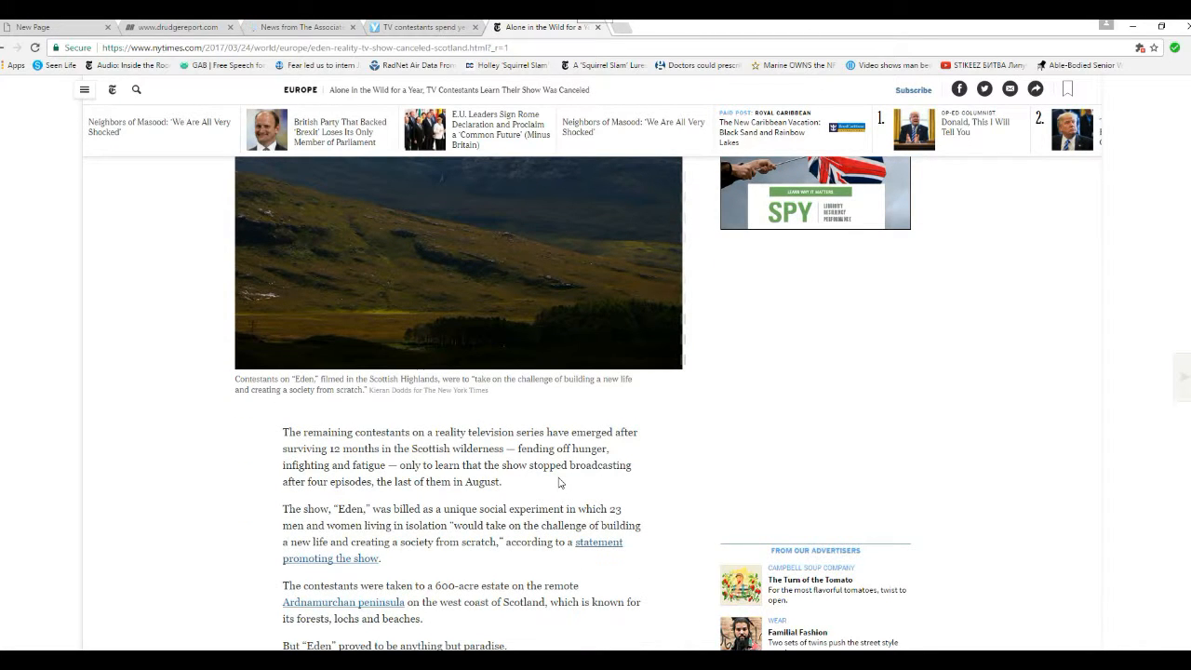
pyautogui.moveTo(529, 500)
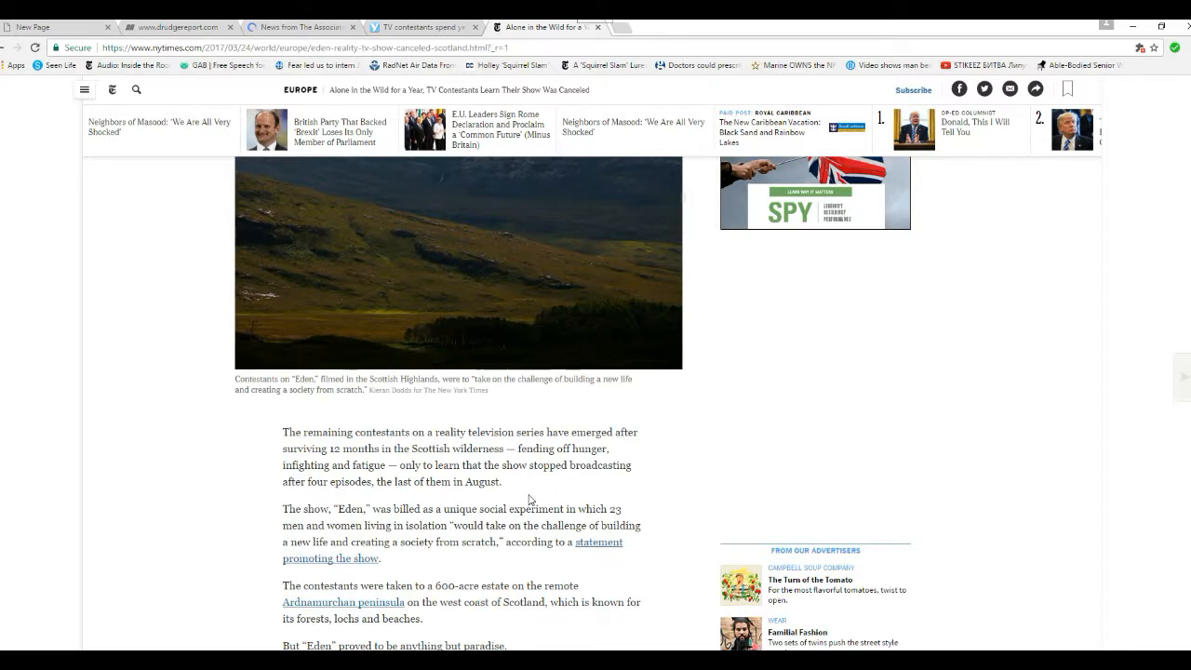
pyautogui.moveTo(251, 474)
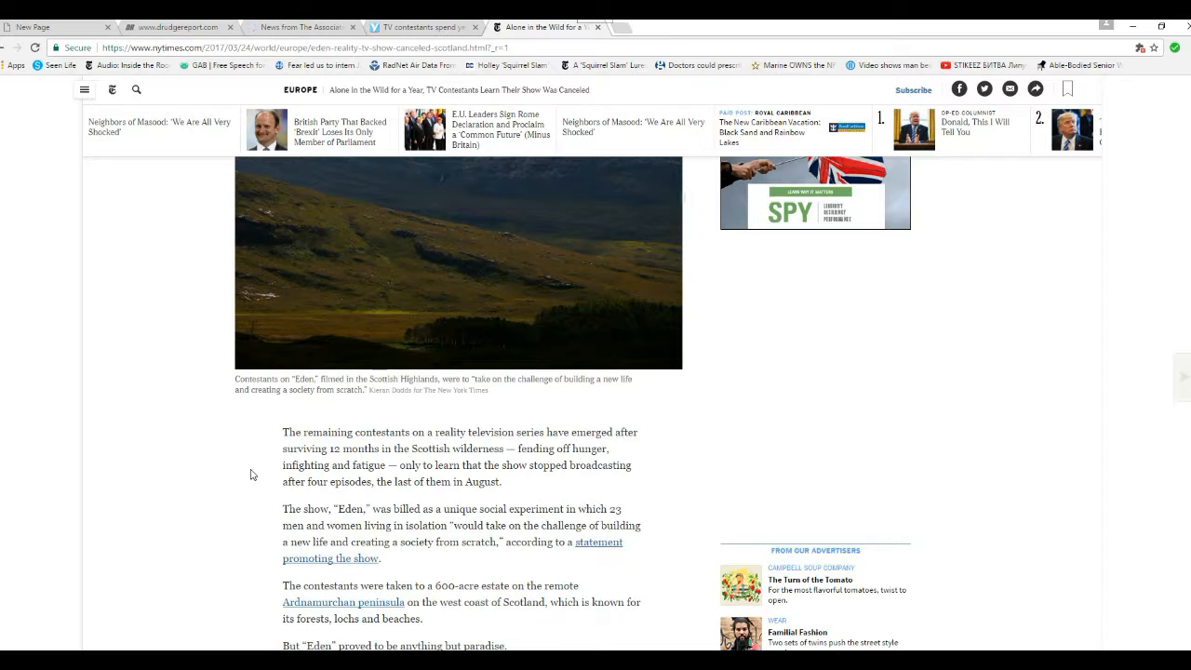
pyautogui.scroll(-3)
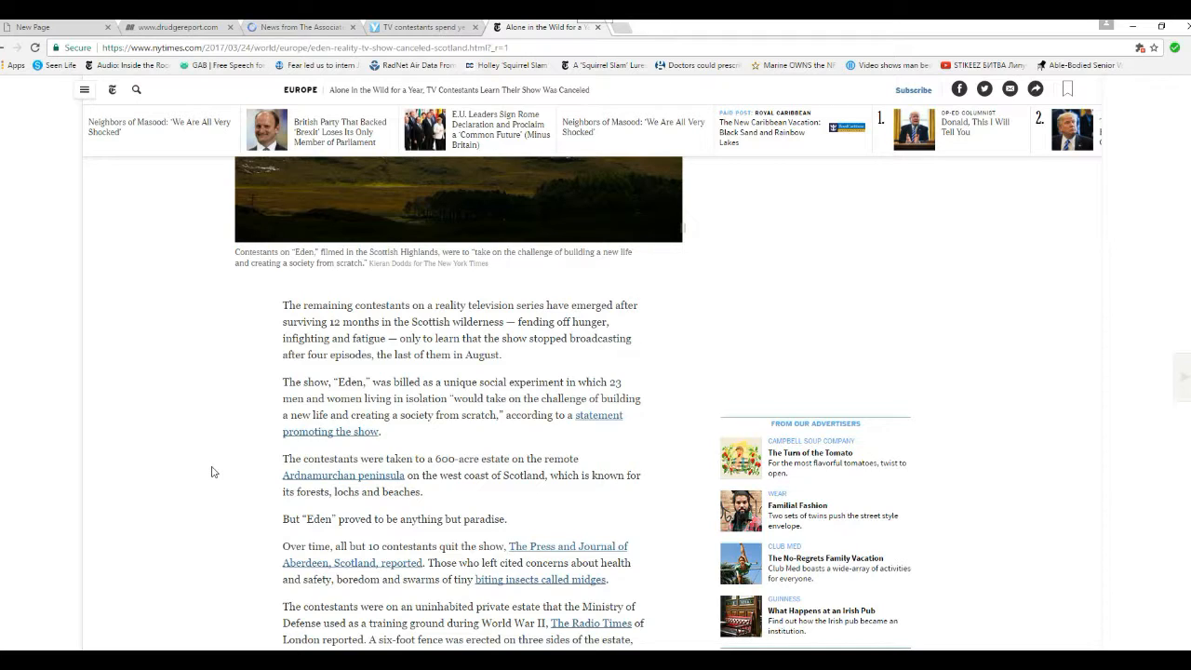
pyautogui.moveTo(493, 515)
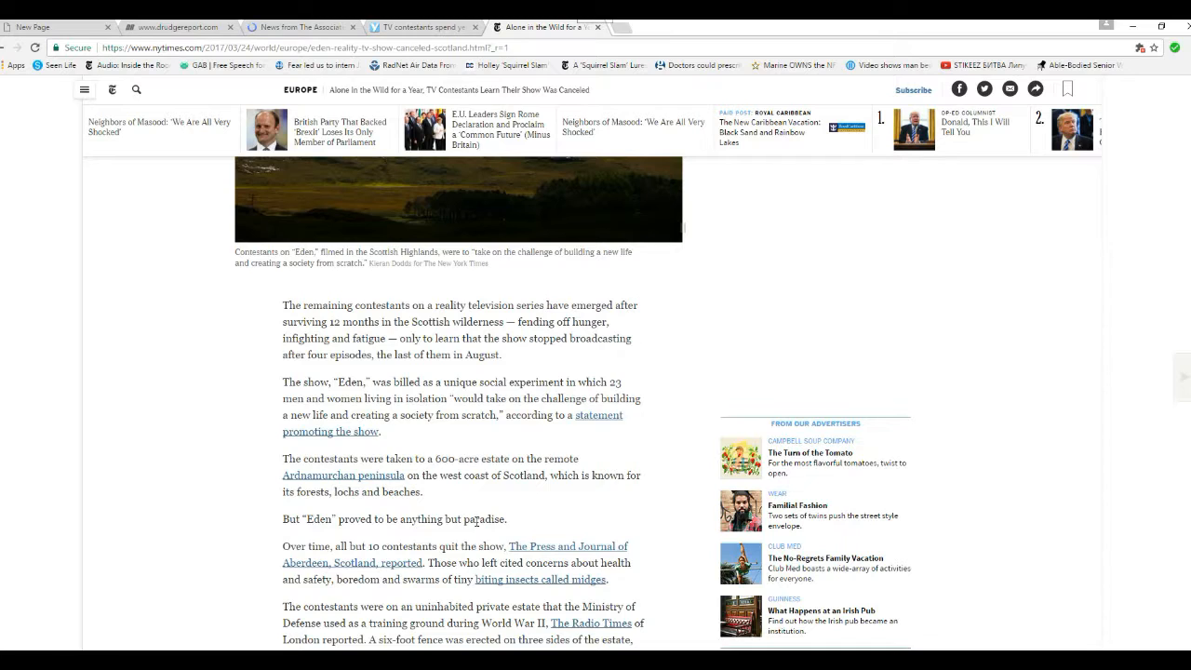
pyautogui.scroll(-3)
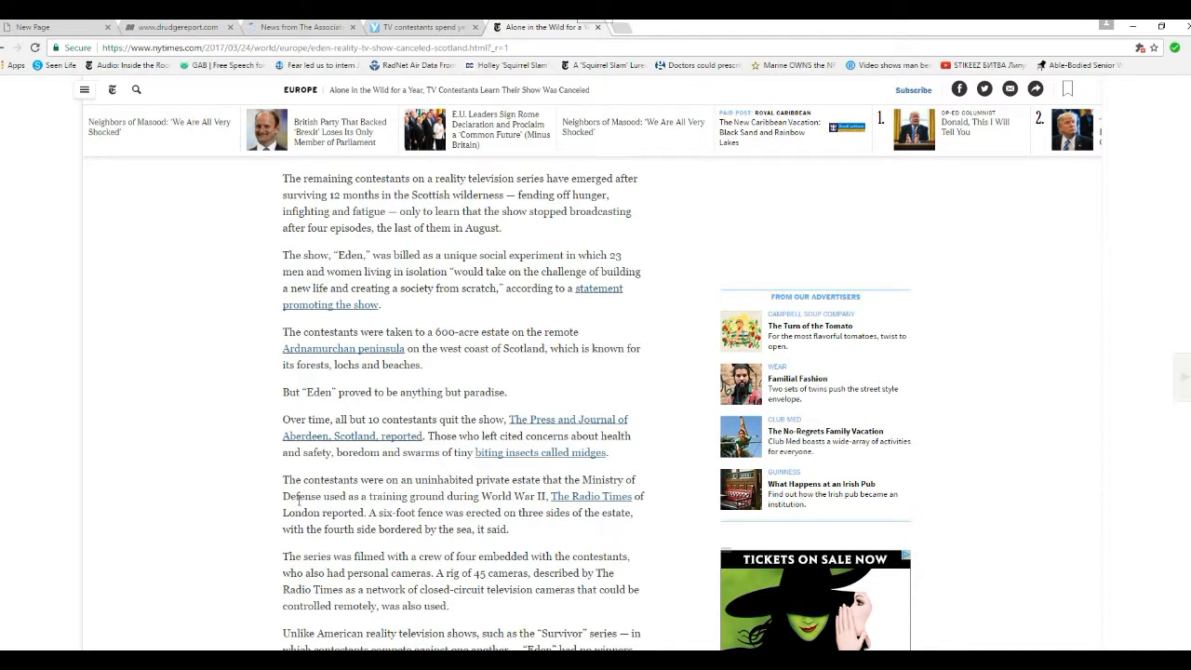
pyautogui.moveTo(234, 445)
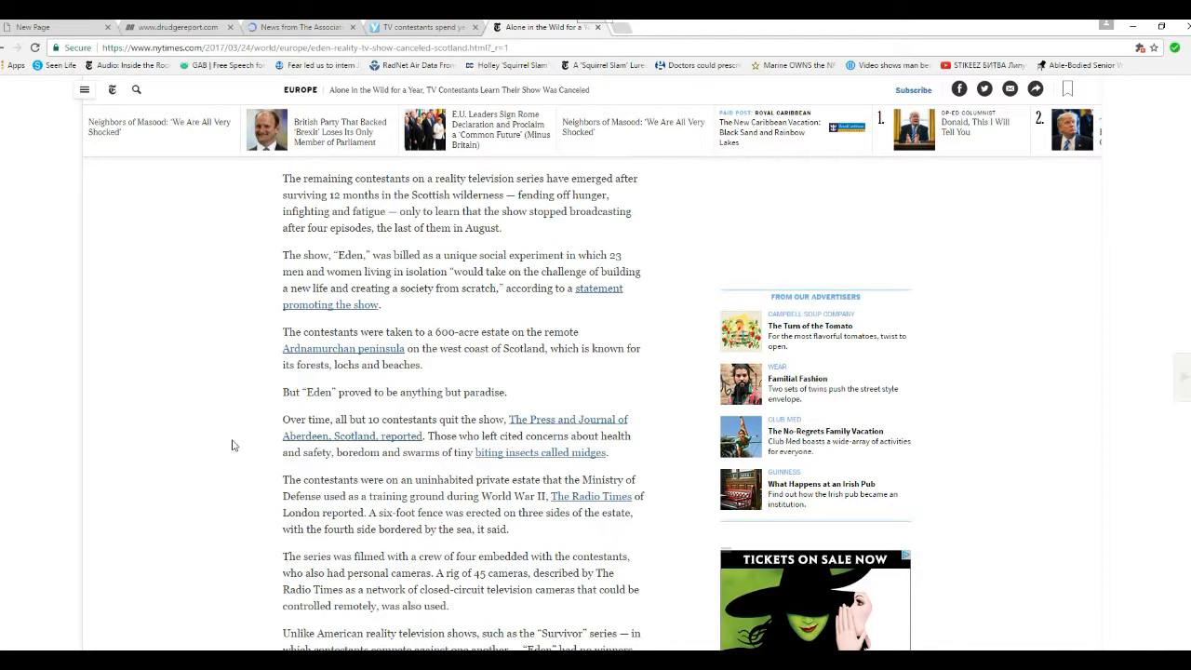
pyautogui.moveTo(246, 445)
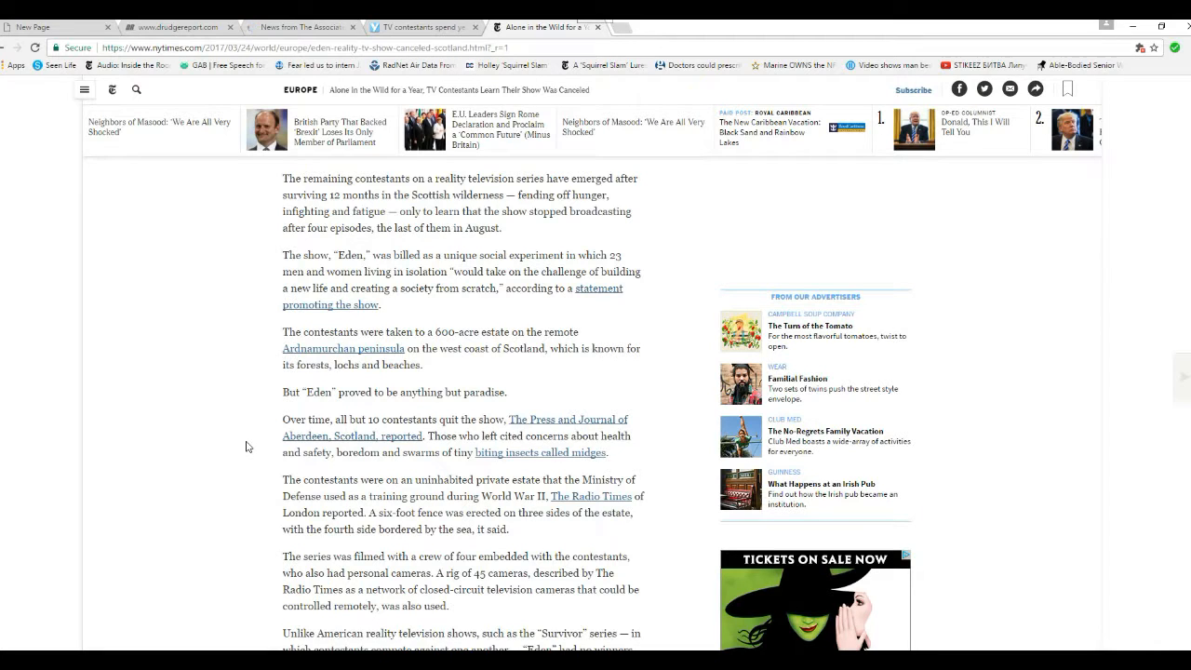
pyautogui.moveTo(326, 463)
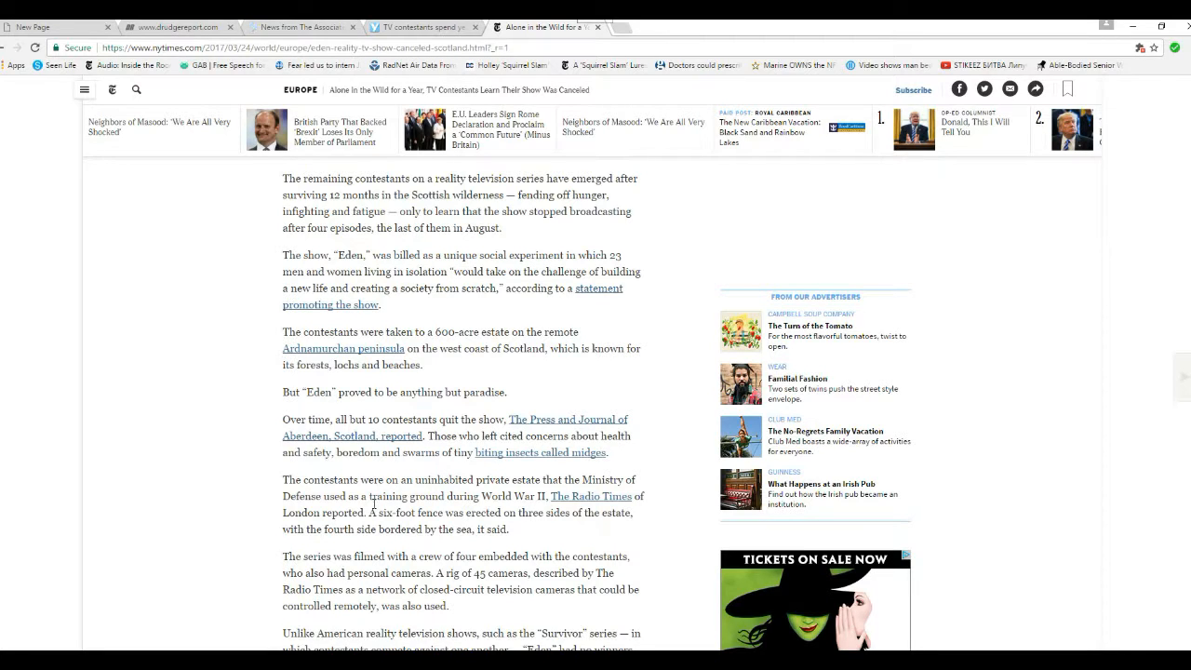
pyautogui.moveTo(208, 459)
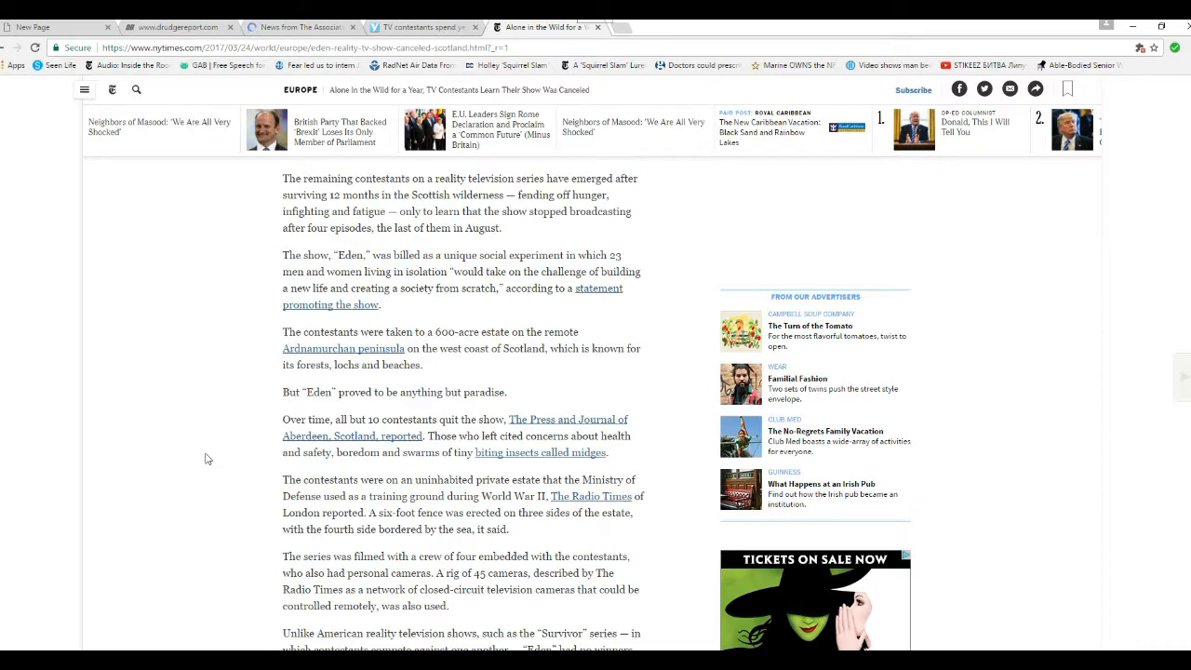
pyautogui.moveTo(362, 469)
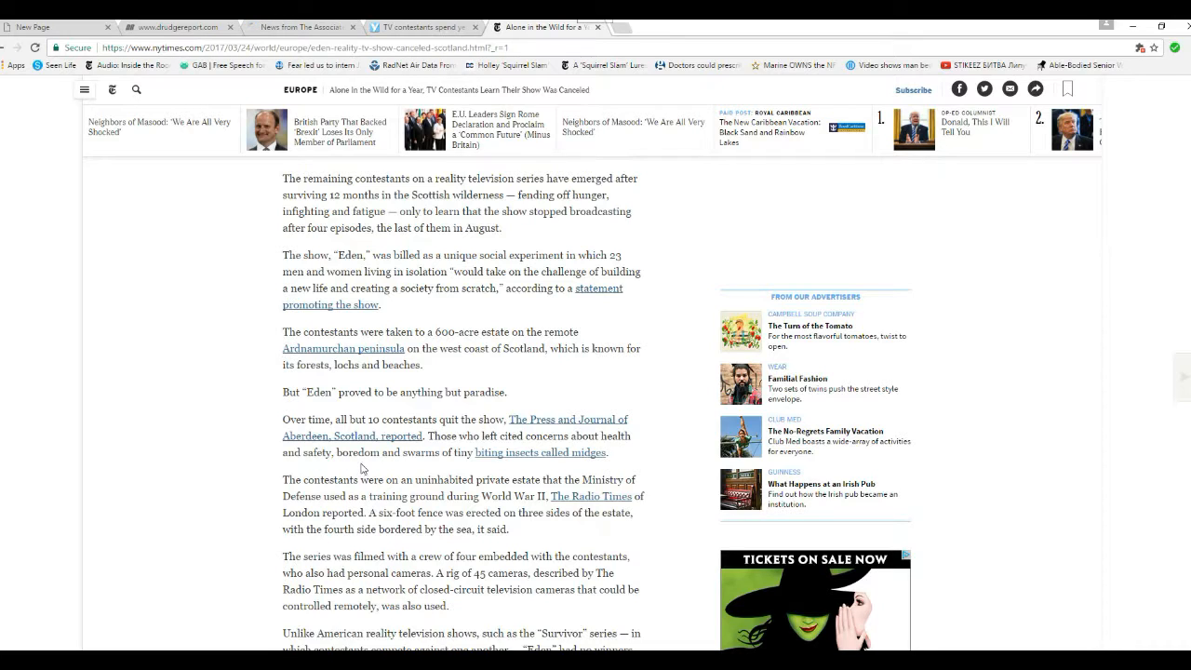
pyautogui.moveTo(321, 466)
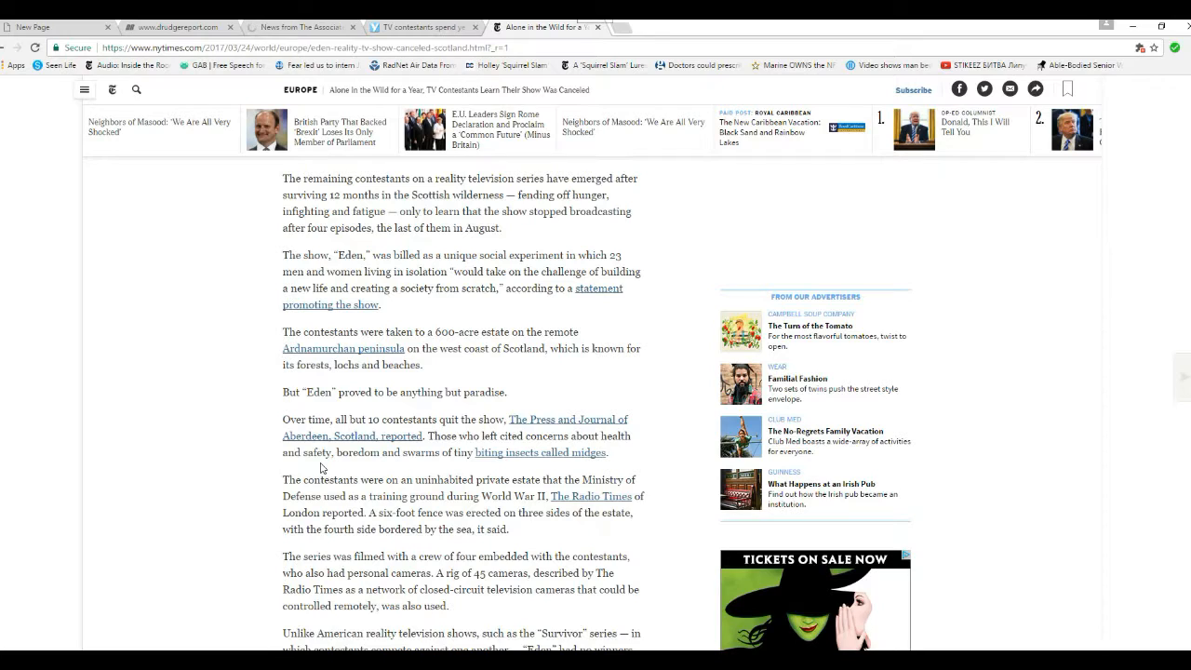
pyautogui.moveTo(352, 467)
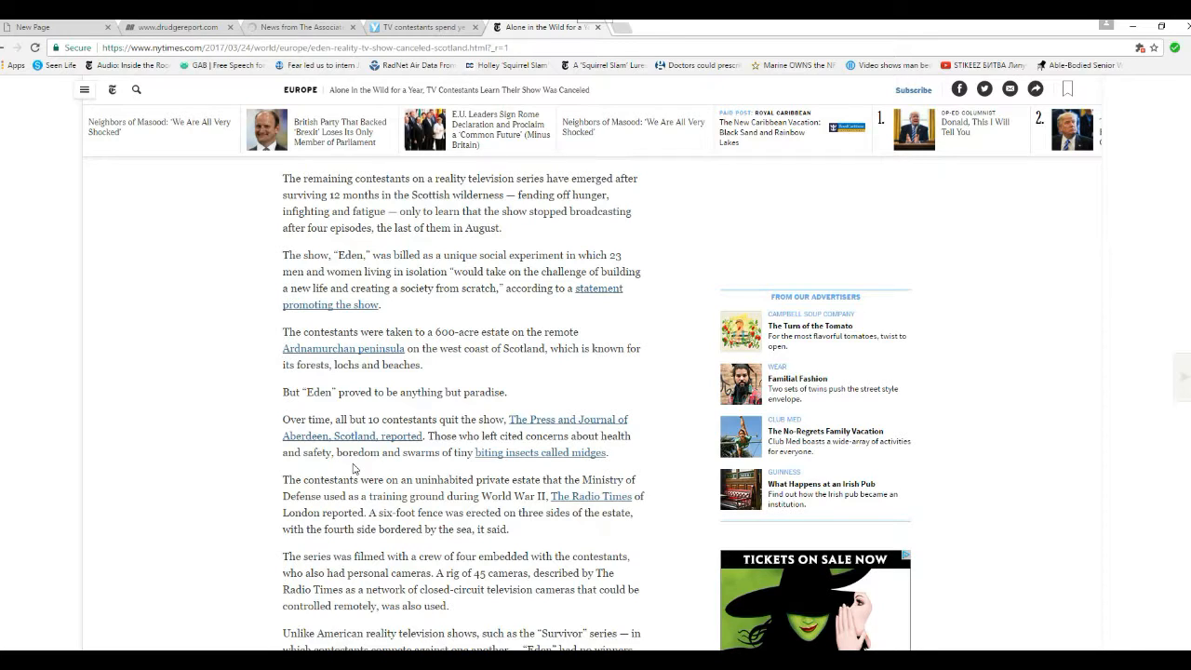
pyautogui.moveTo(266, 533)
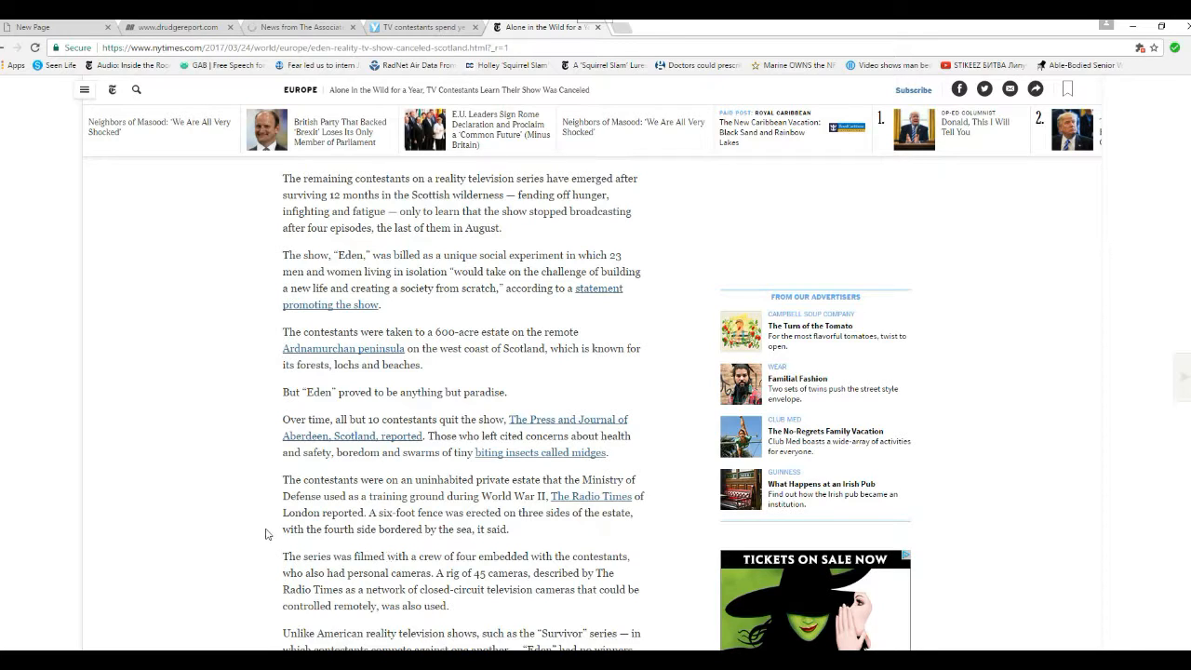
pyautogui.scroll(-3)
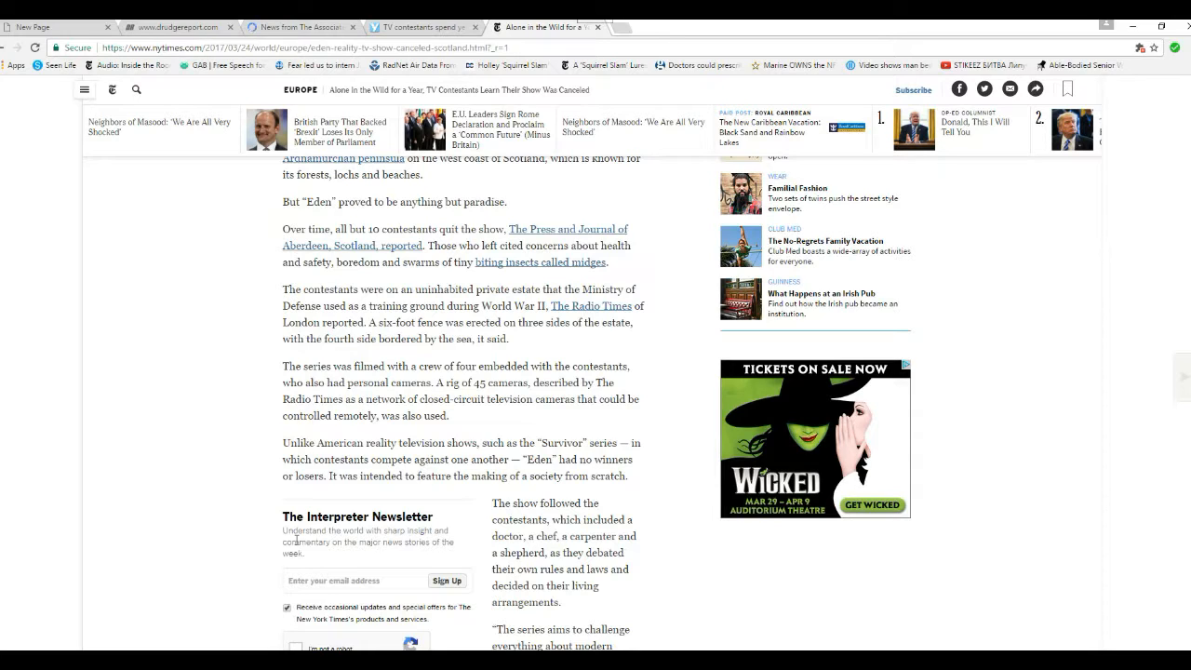
pyautogui.moveTo(545, 413)
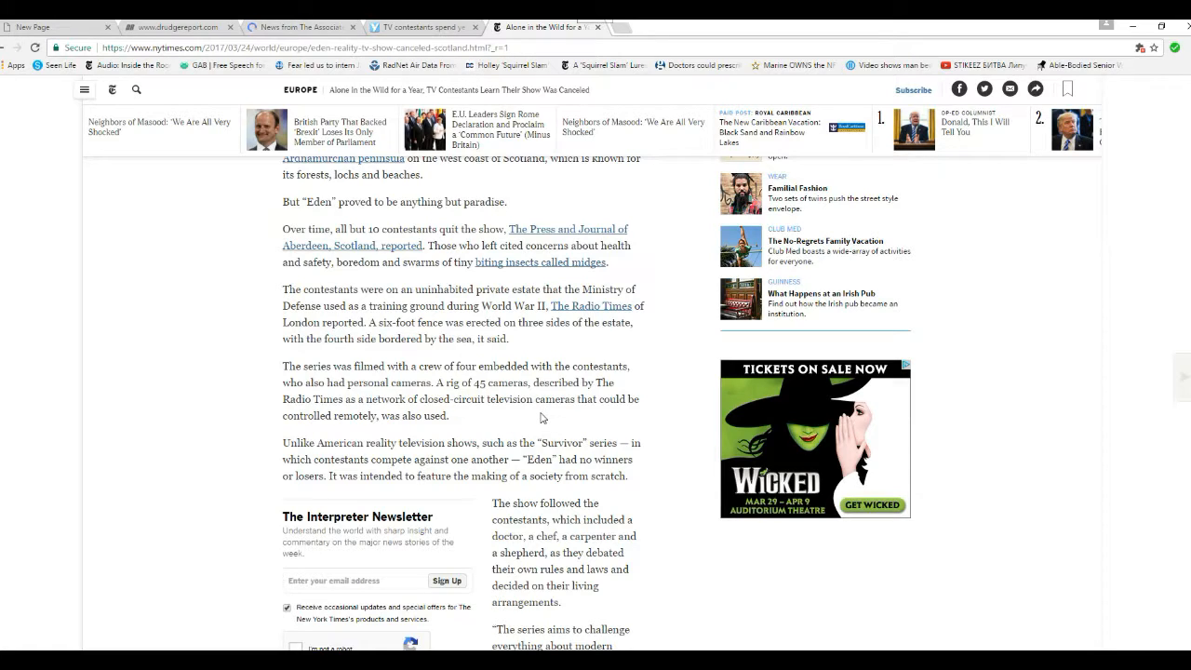
pyautogui.moveTo(240, 399)
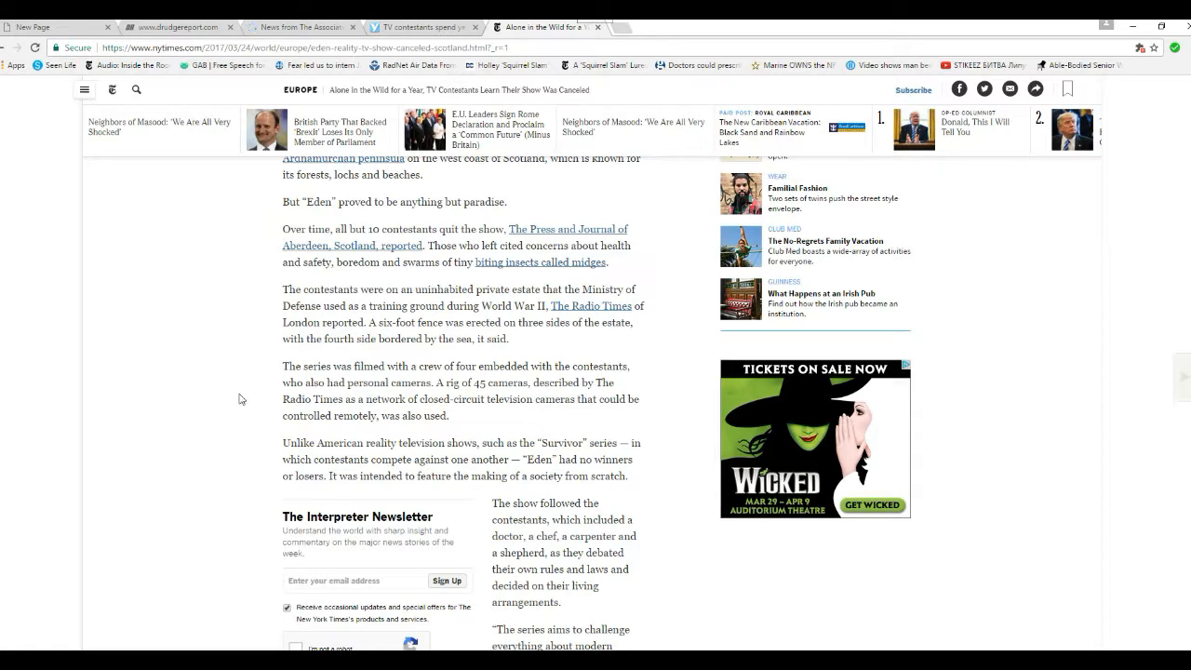
pyautogui.scroll(-3)
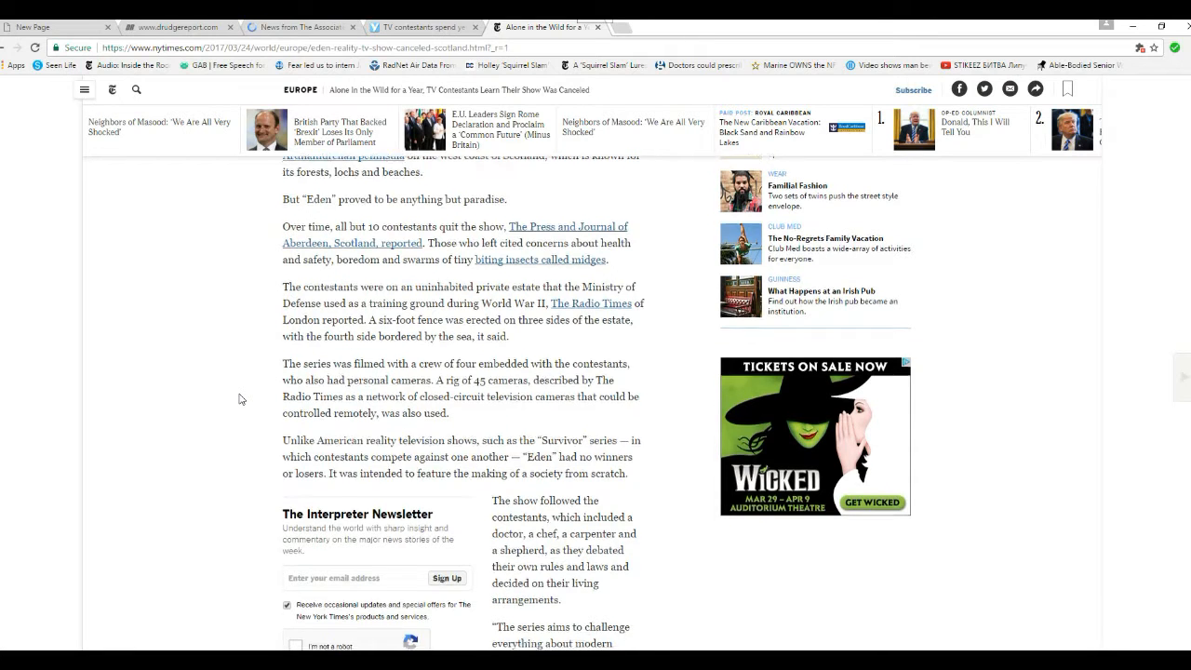
pyautogui.scroll(-3)
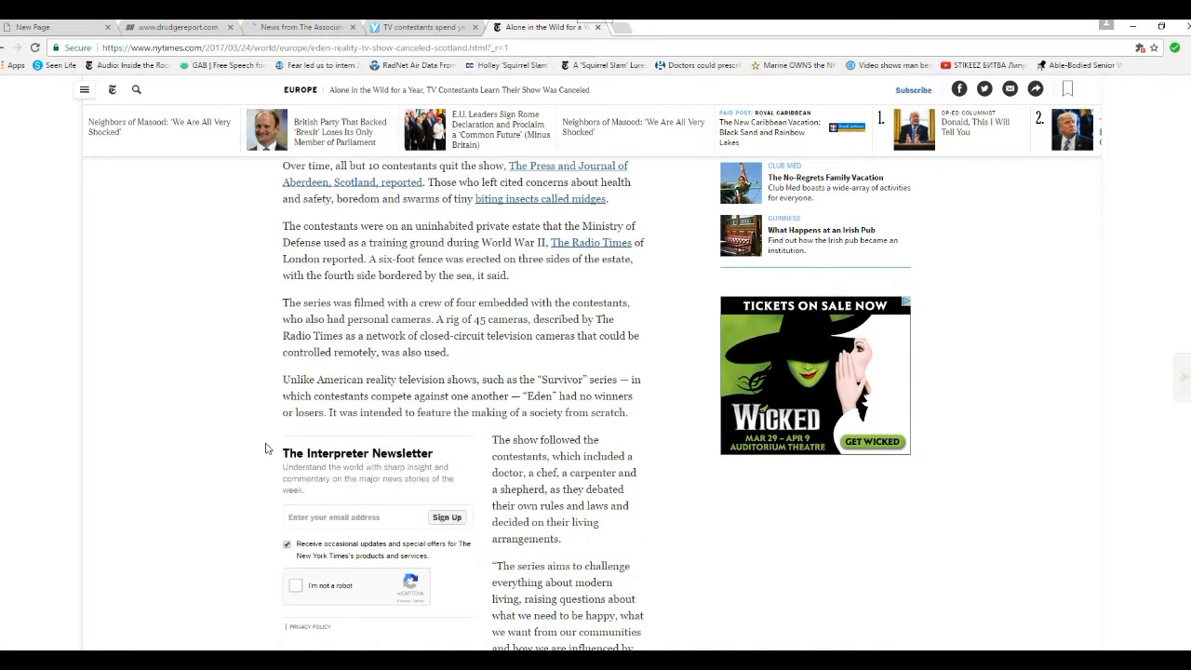
pyautogui.moveTo(282, 416)
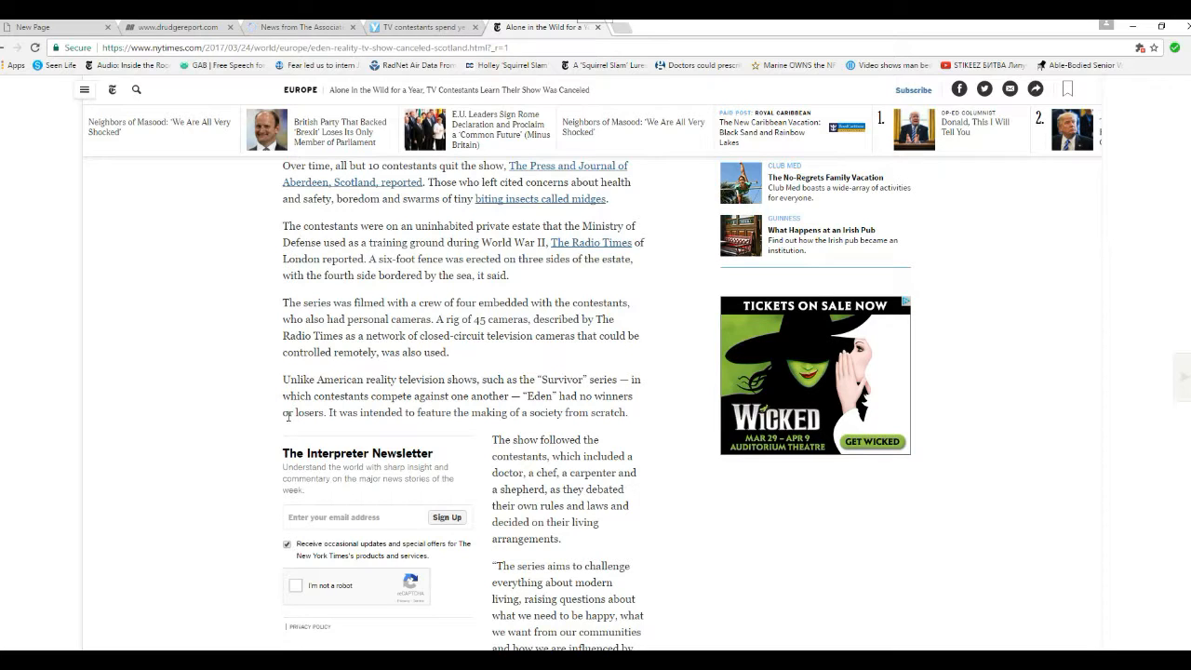
pyautogui.moveTo(258, 408)
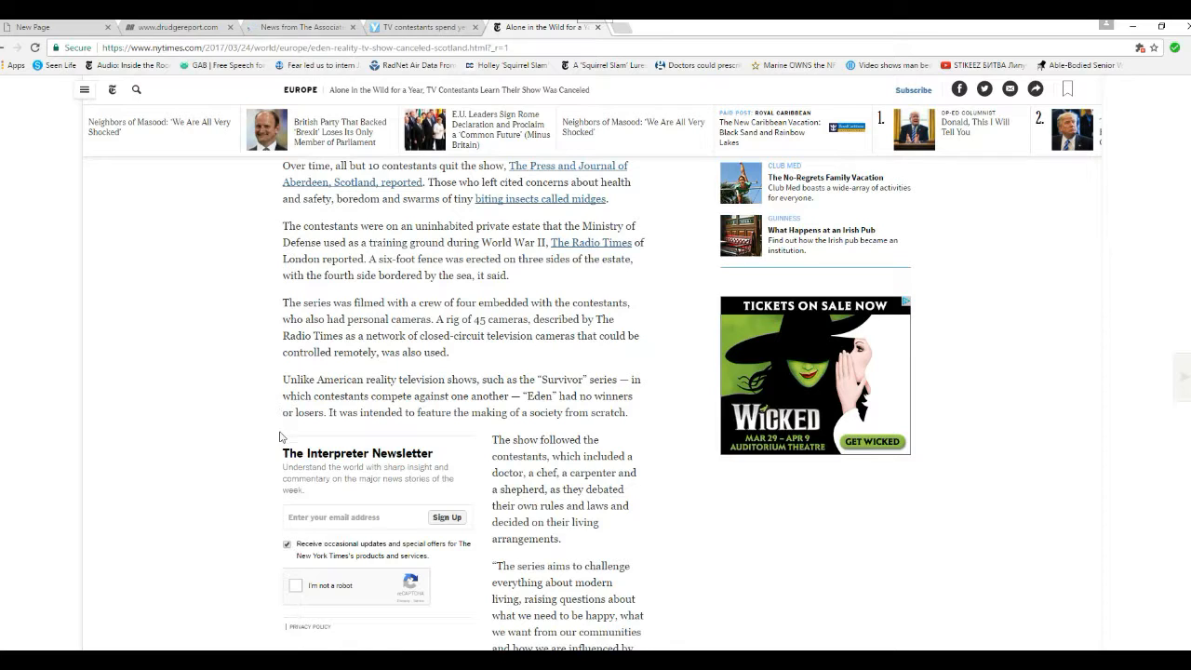
pyautogui.moveTo(262, 427)
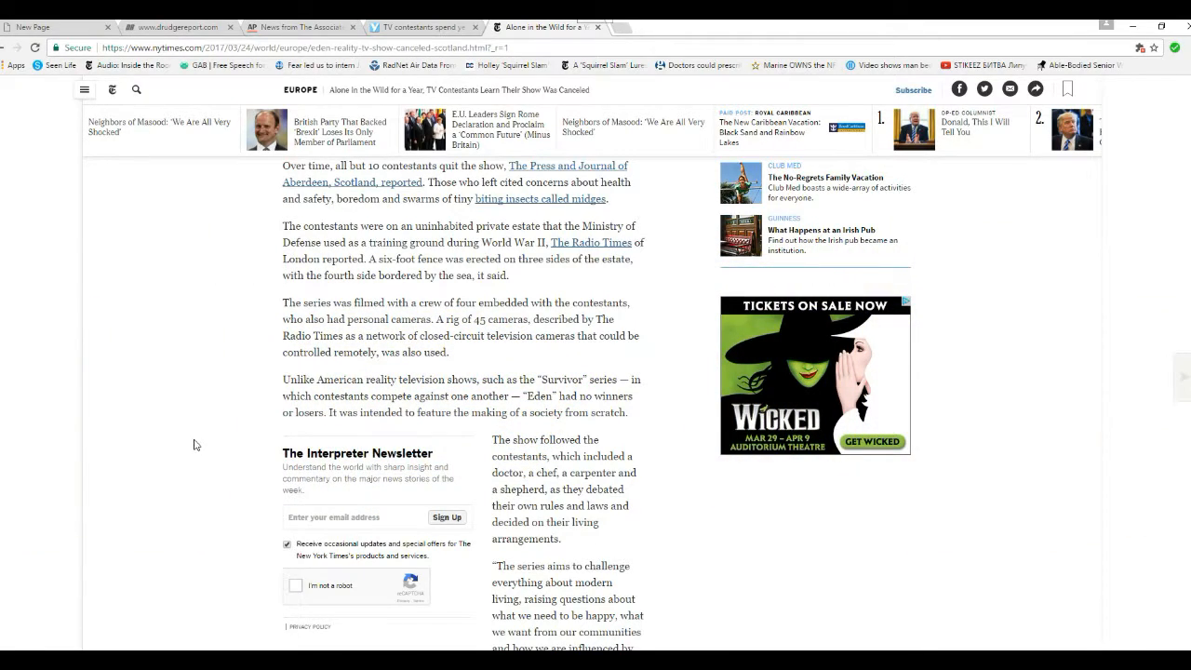
pyautogui.scroll(-3)
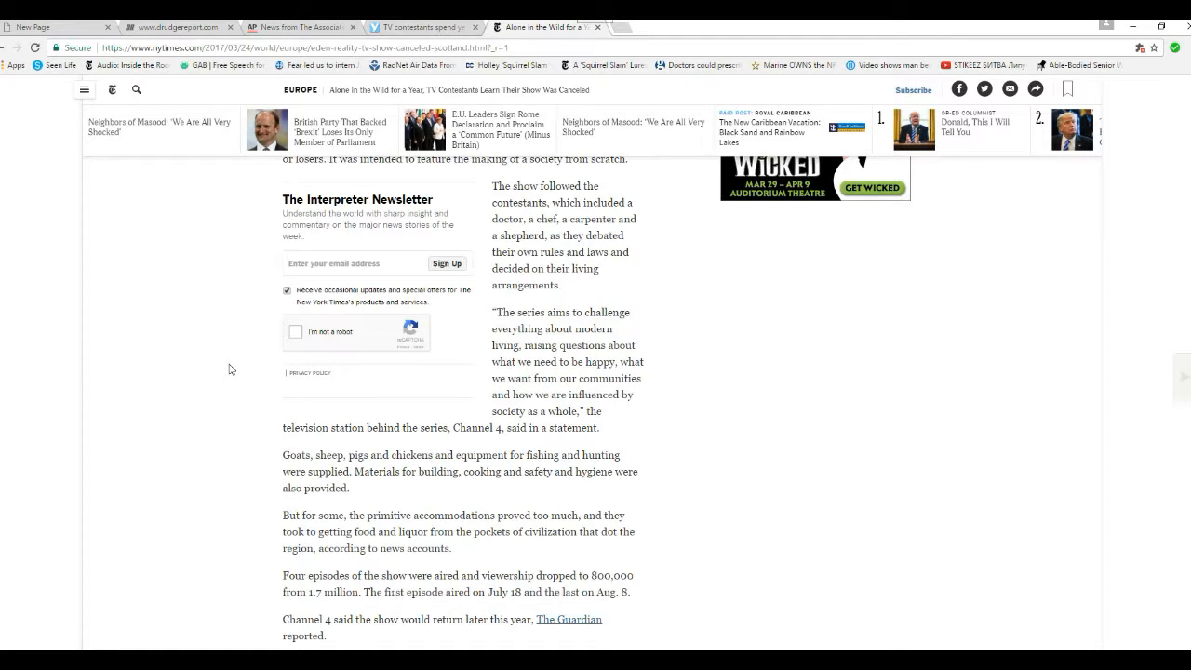
pyautogui.moveTo(282, 500)
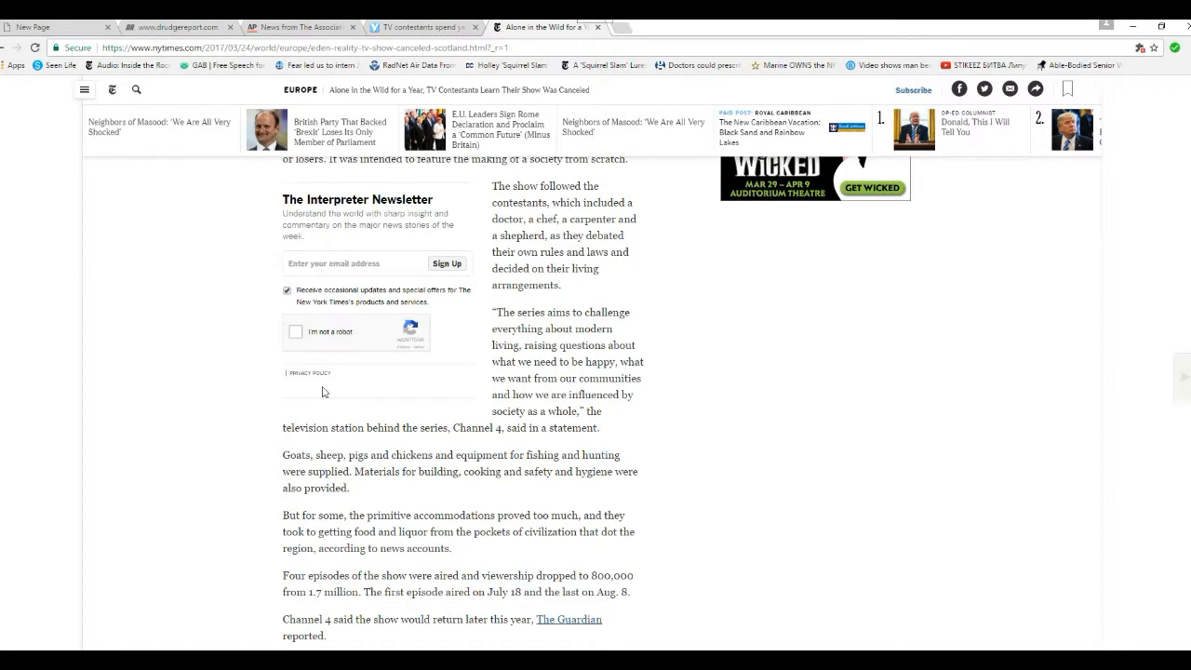
pyautogui.moveTo(233, 367)
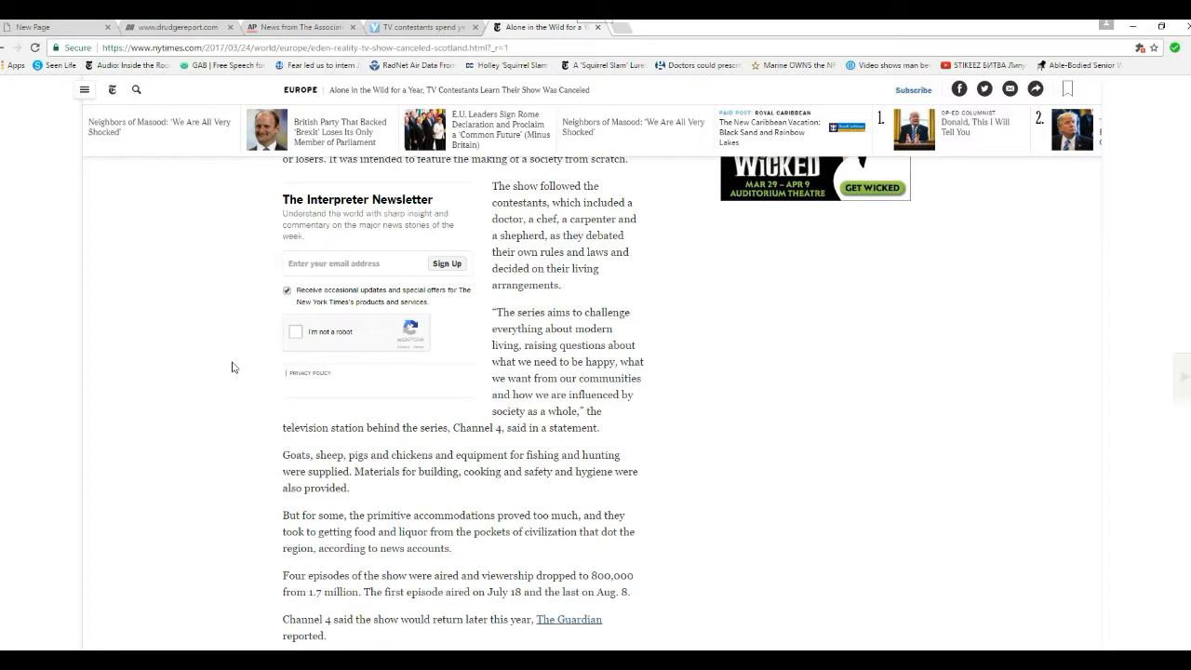
pyautogui.moveTo(660, 368)
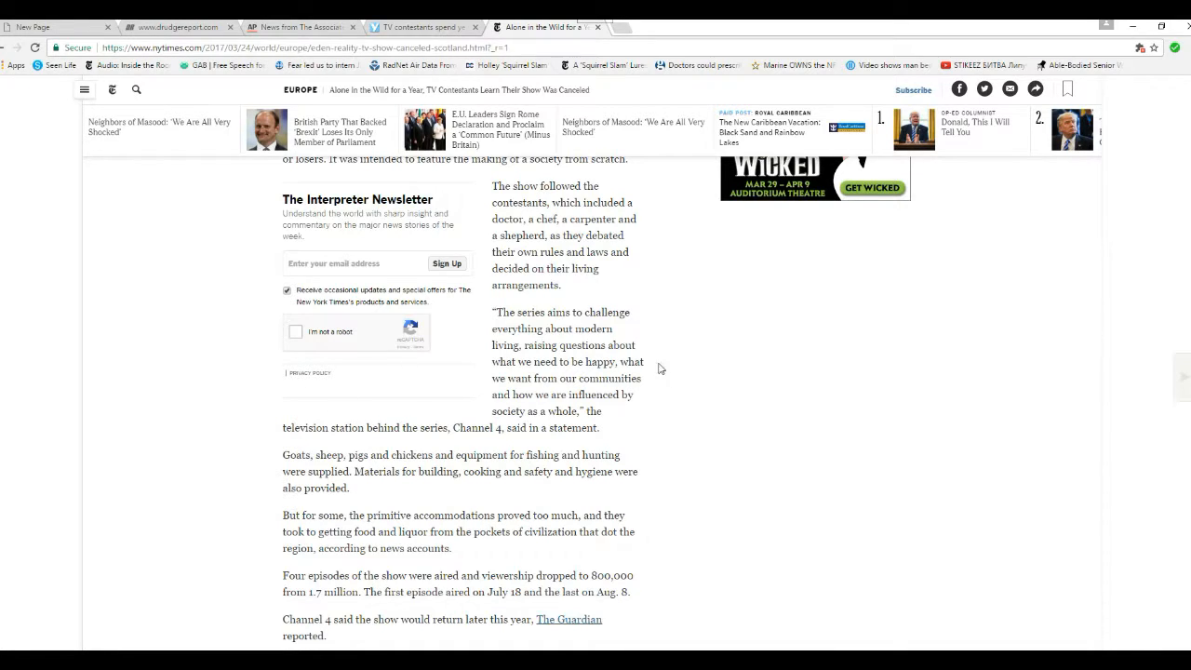
pyautogui.moveTo(680, 435)
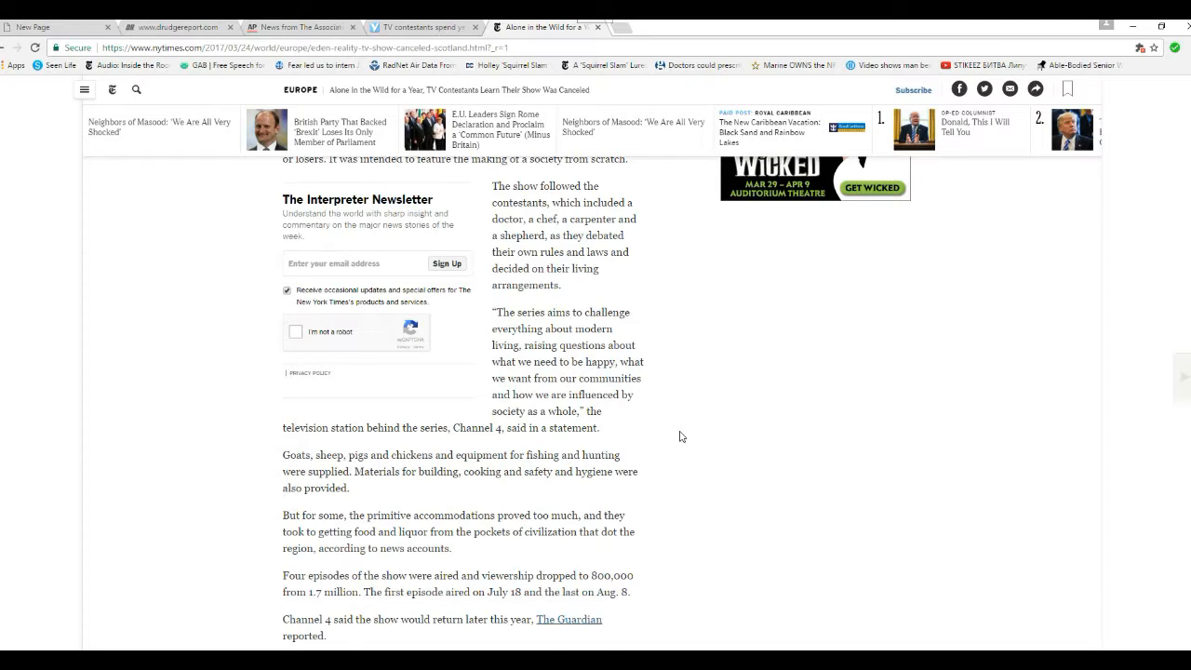
pyautogui.scroll(-3)
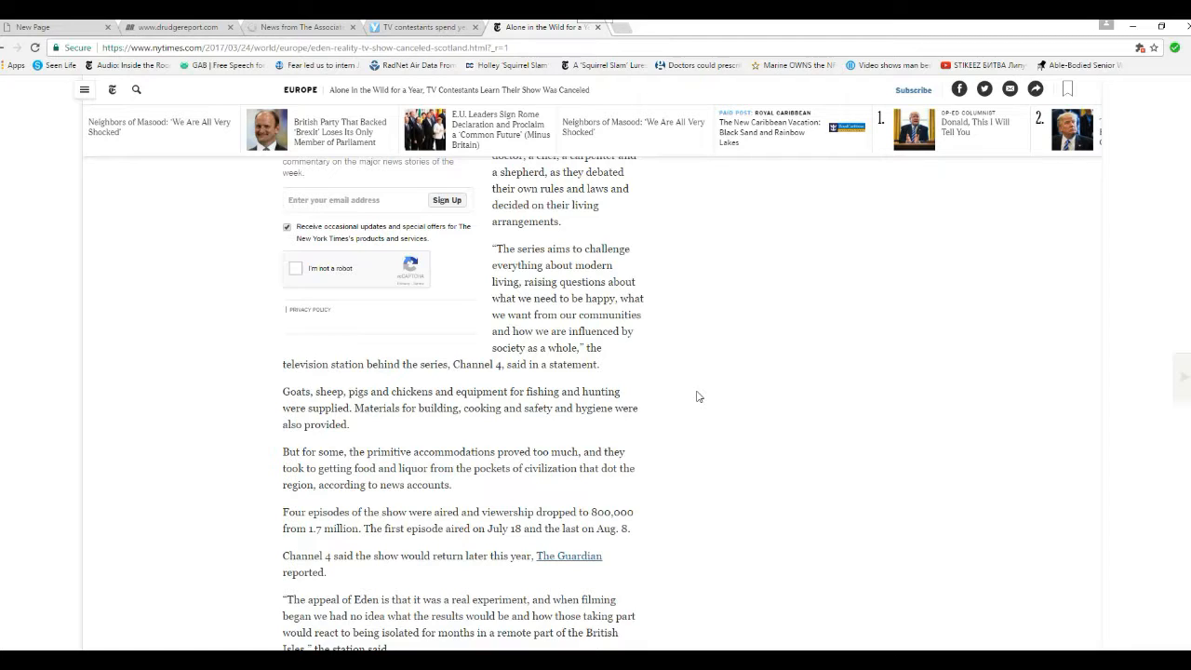
pyautogui.scroll(-3)
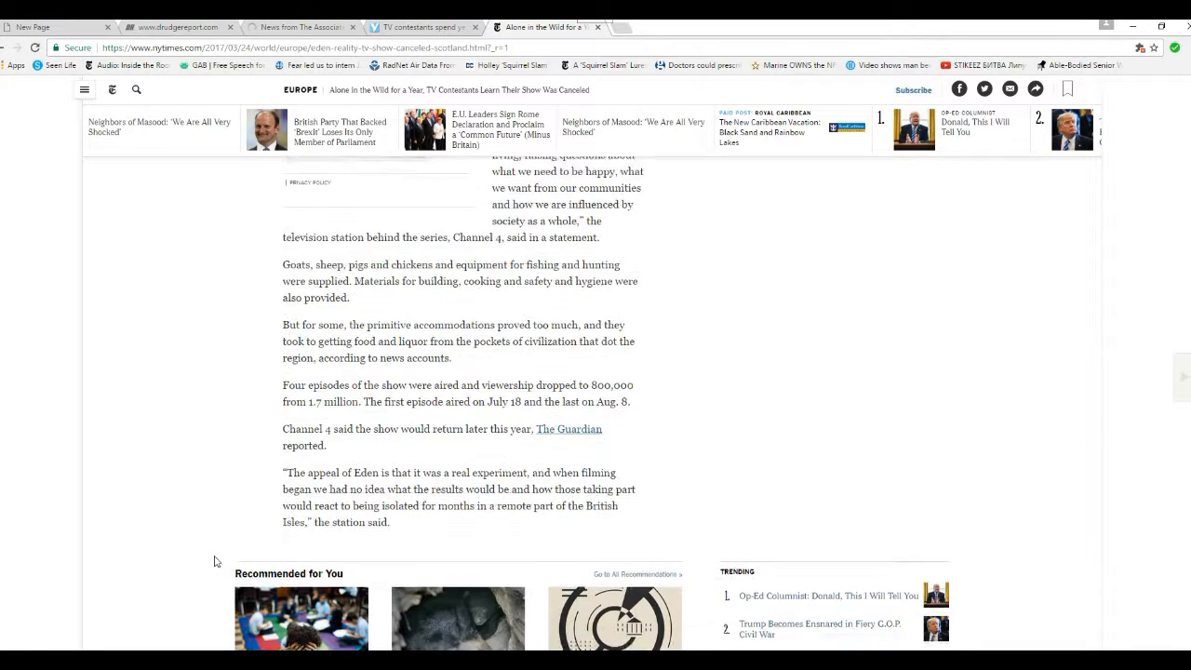
pyautogui.scroll(-3)
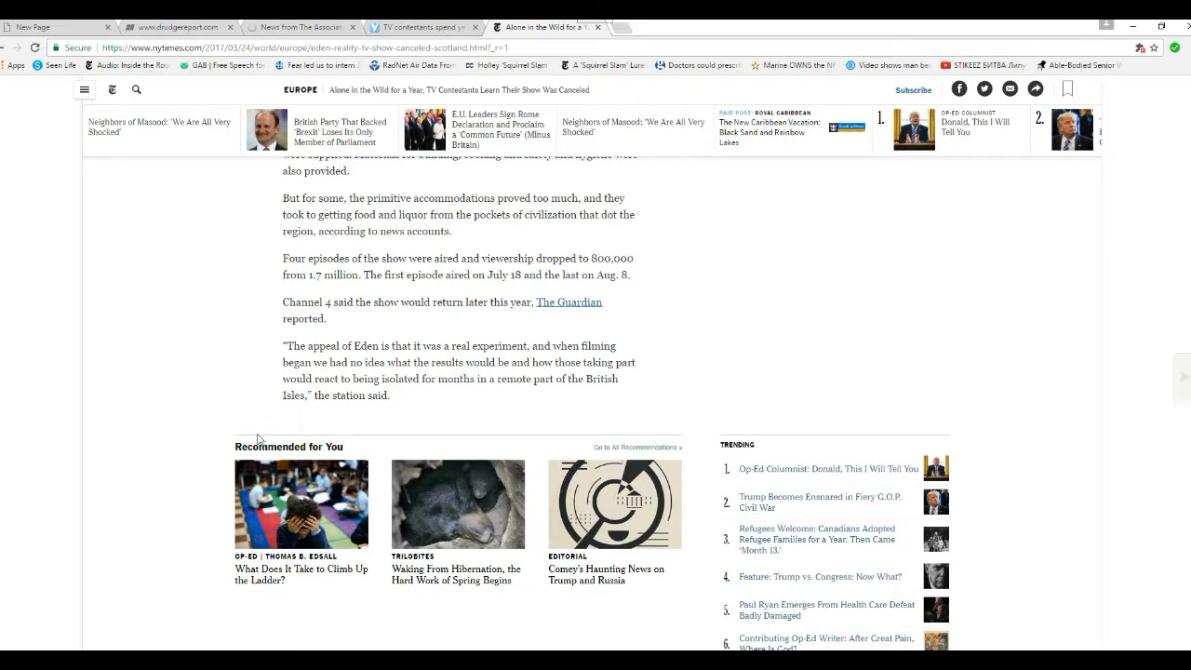
pyautogui.moveTo(221, 374)
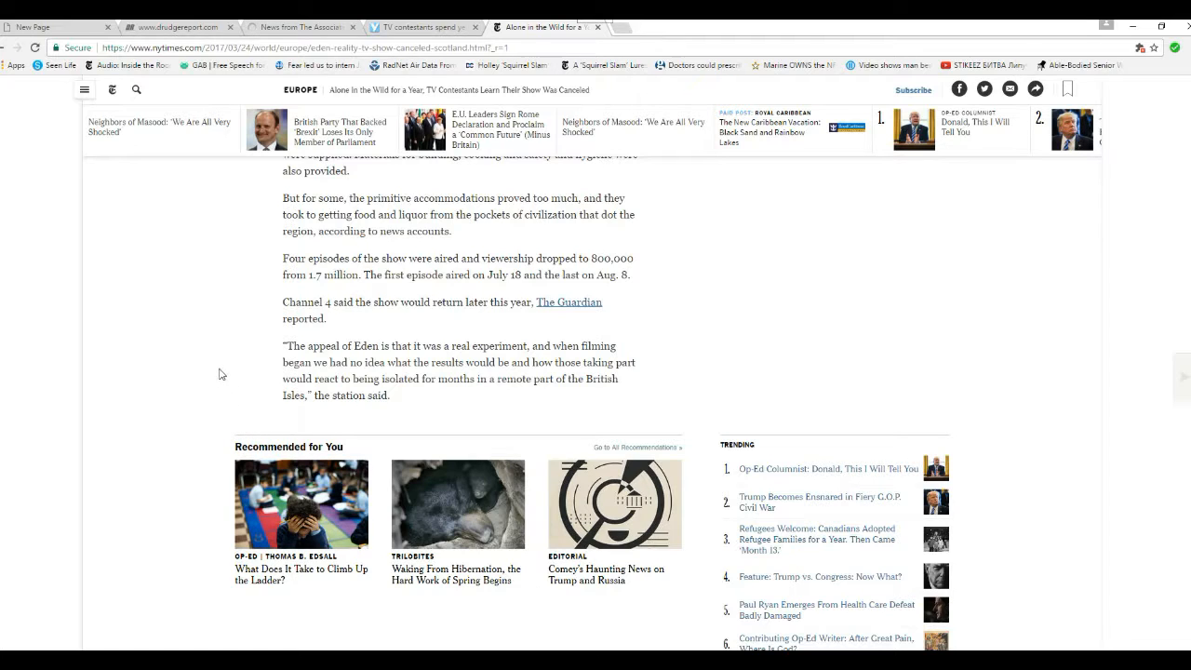
pyautogui.moveTo(214, 372)
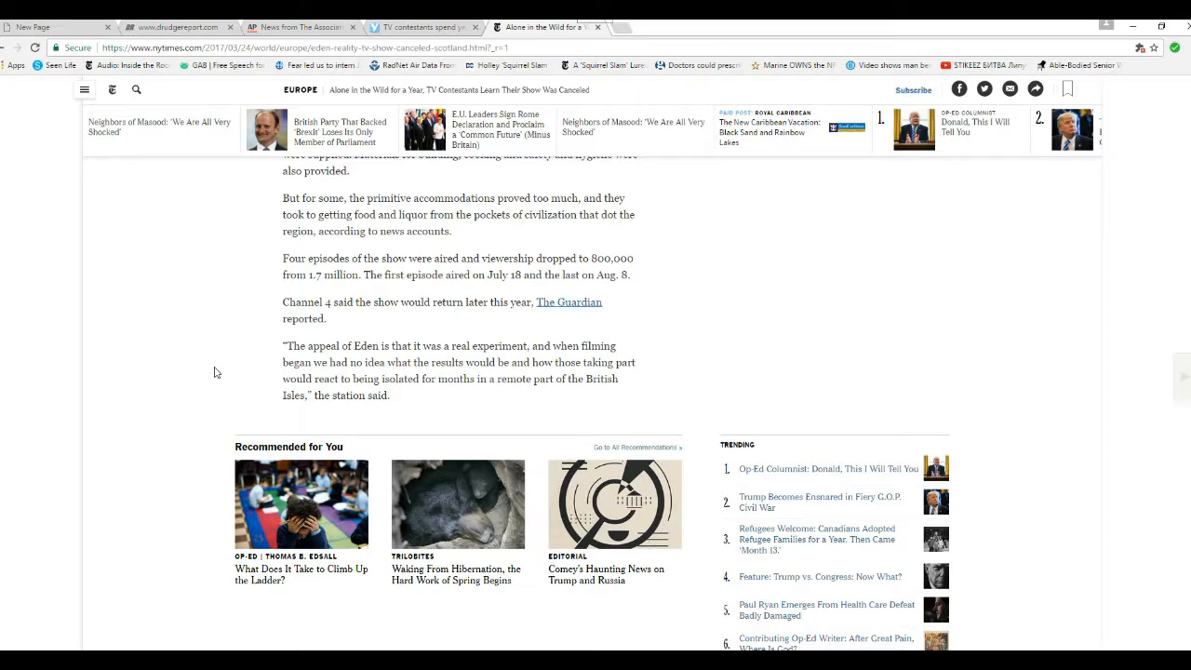
pyautogui.moveTo(257, 388)
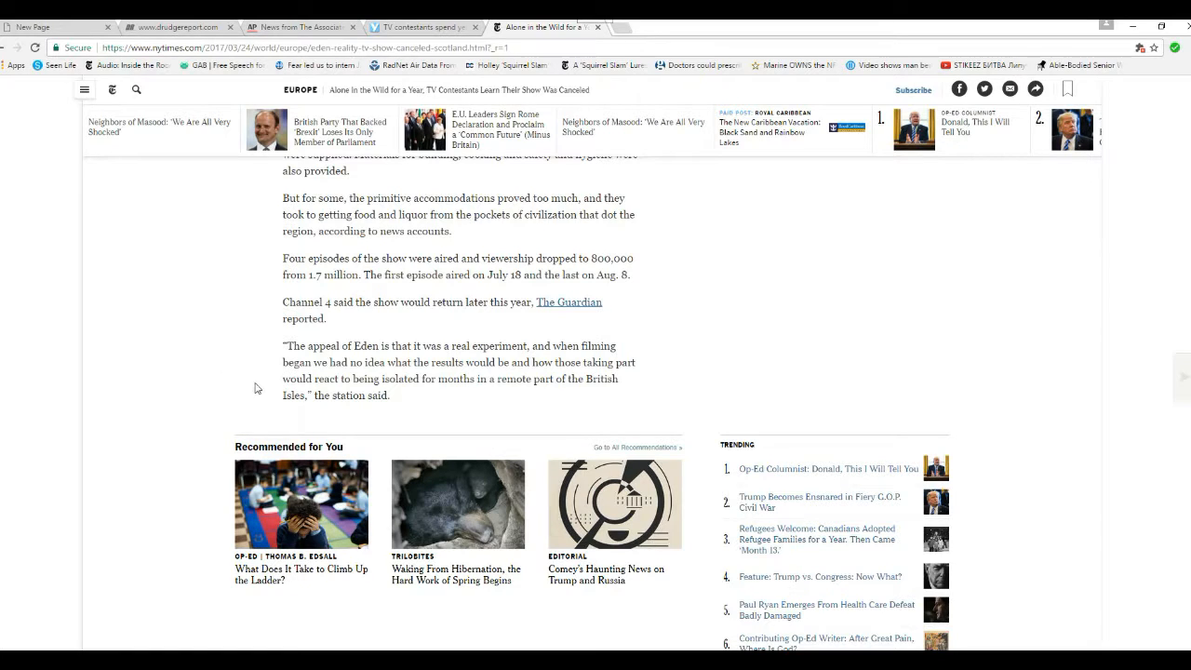
pyautogui.moveTo(438, 412)
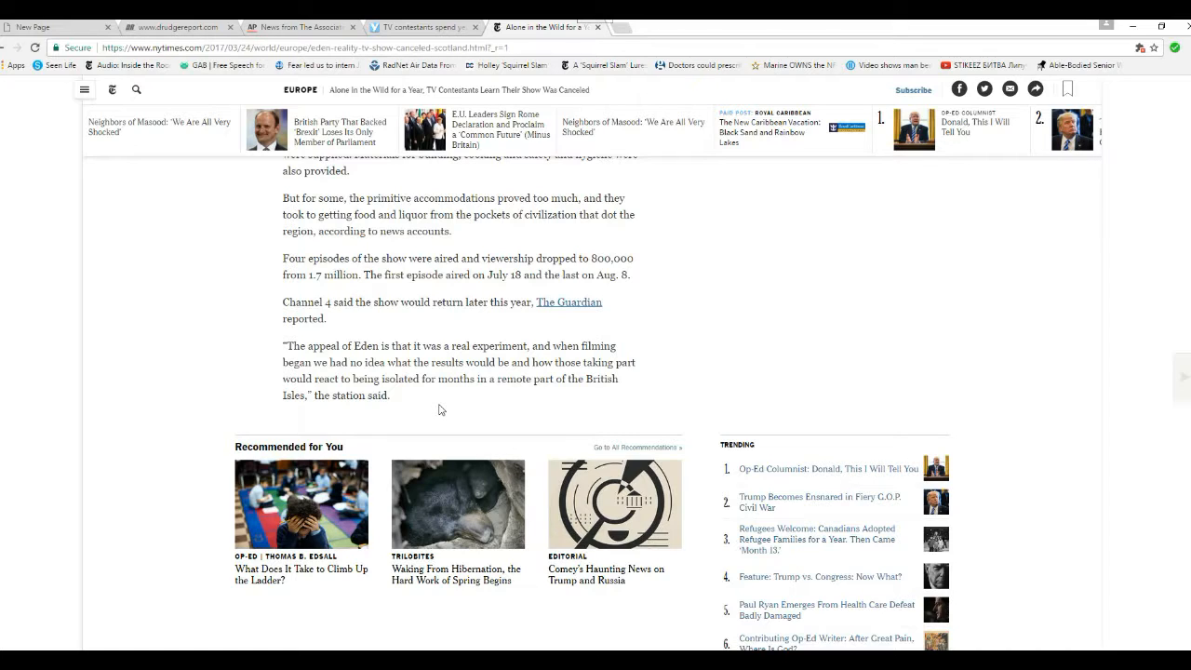
pyautogui.moveTo(296, 481)
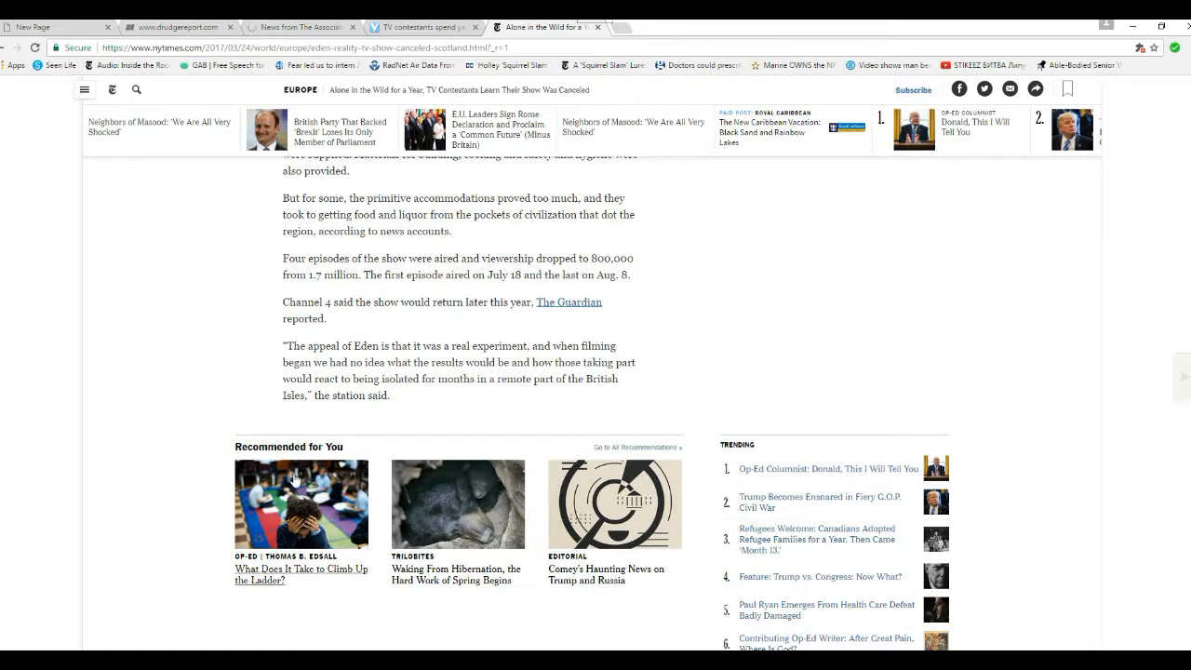
pyautogui.moveTo(127, 407)
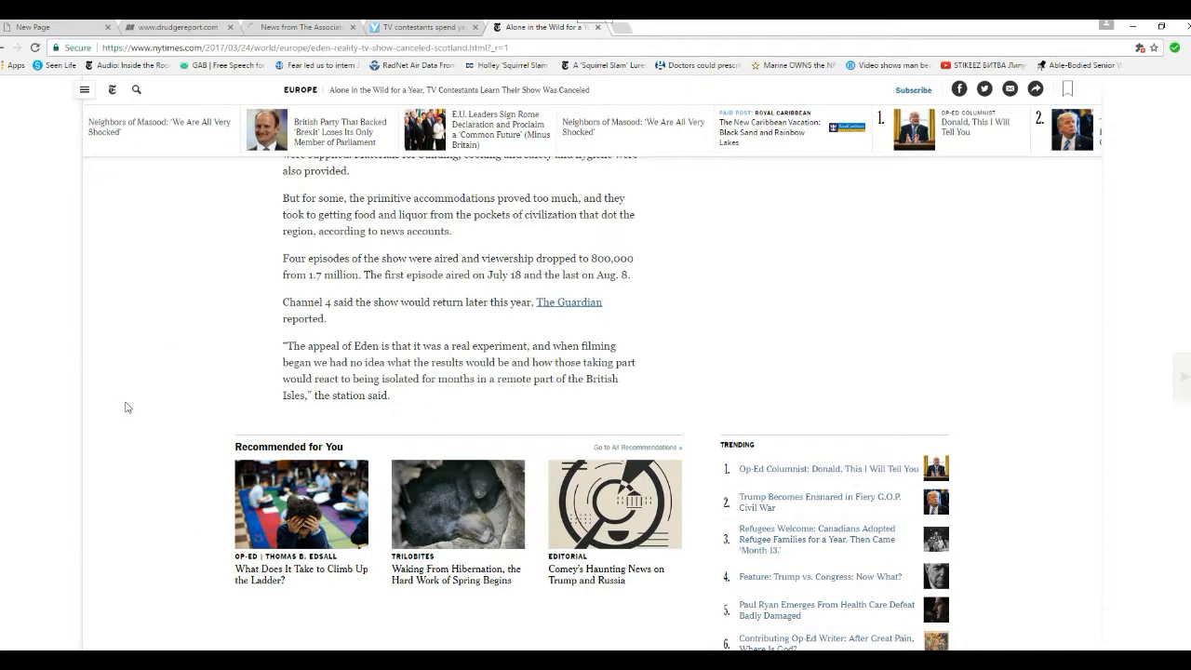
pyautogui.scroll(3)
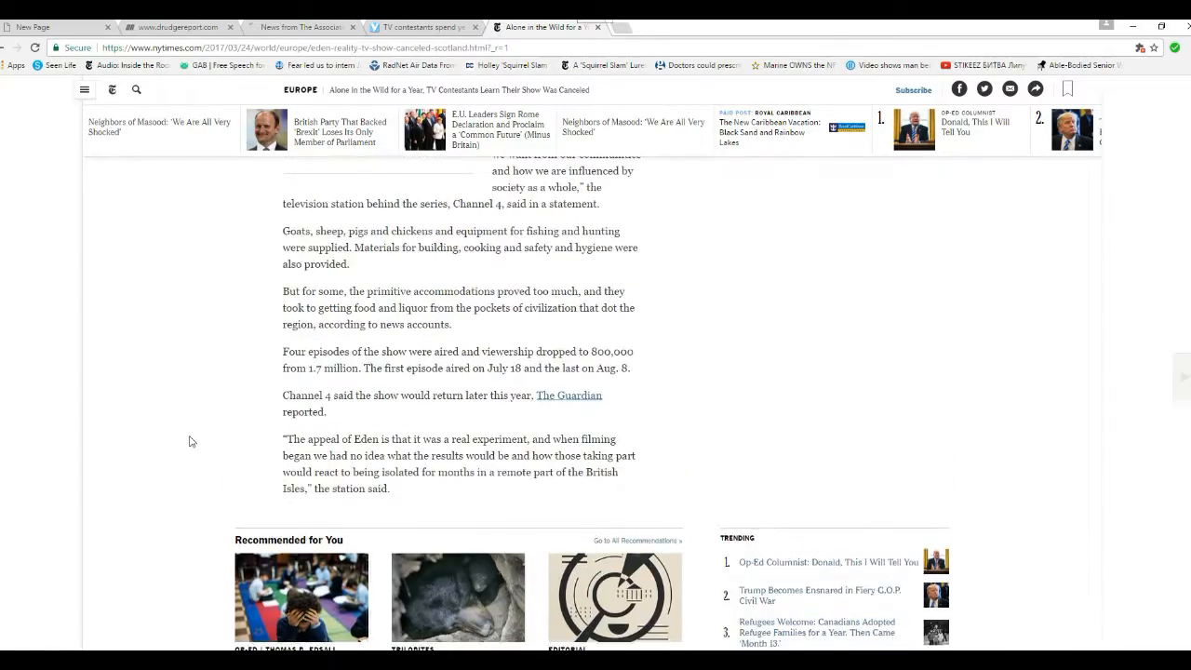
pyautogui.scroll(3)
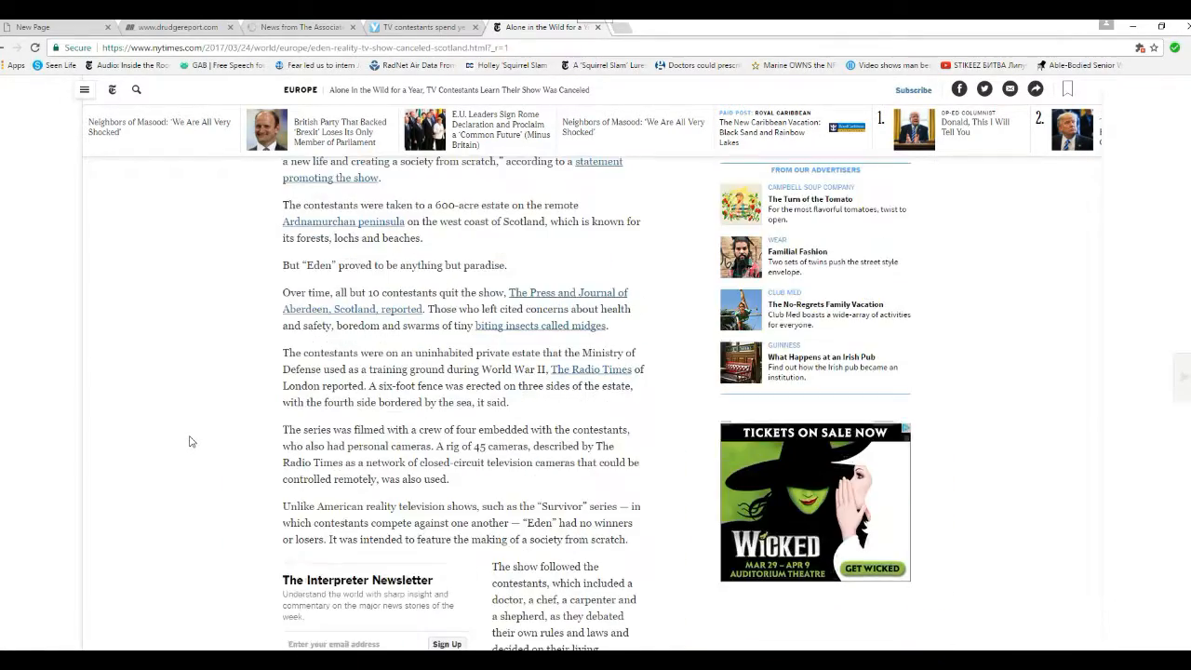
pyautogui.scroll(3)
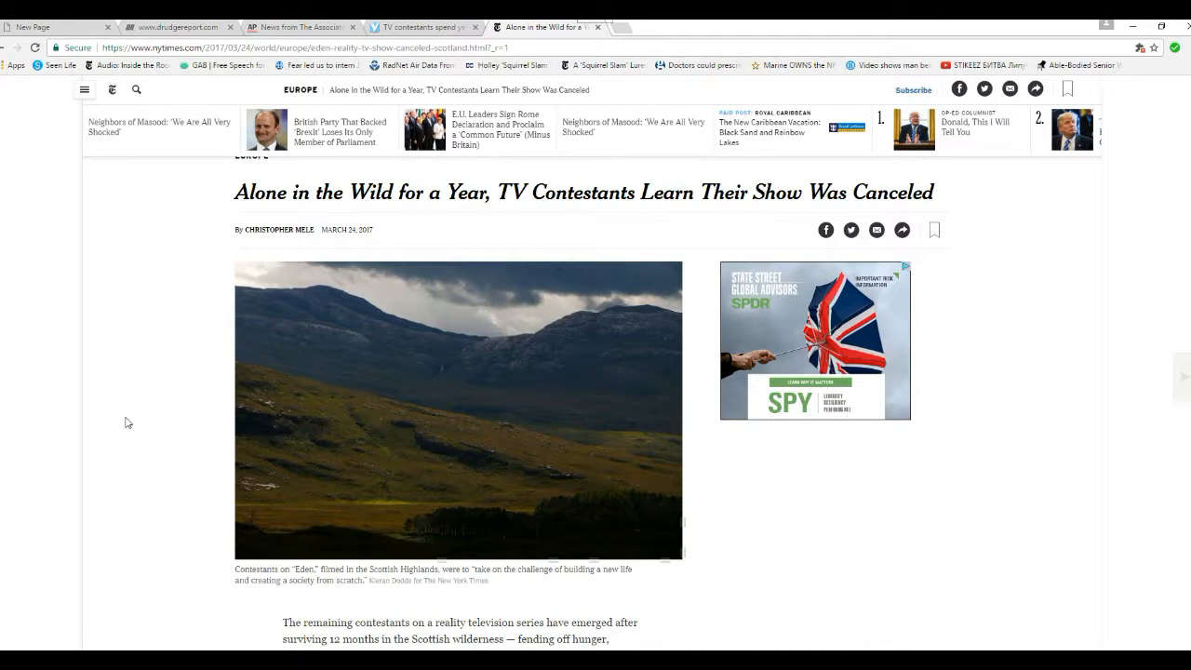
pyautogui.moveTo(113, 447)
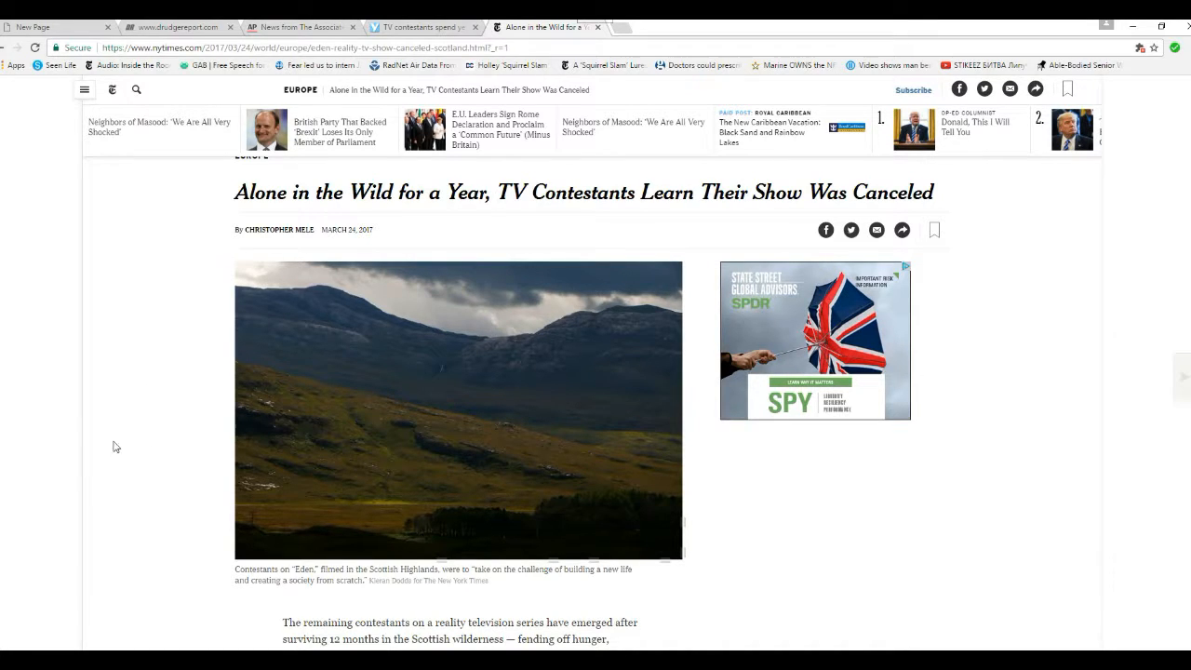
pyautogui.moveTo(196, 606)
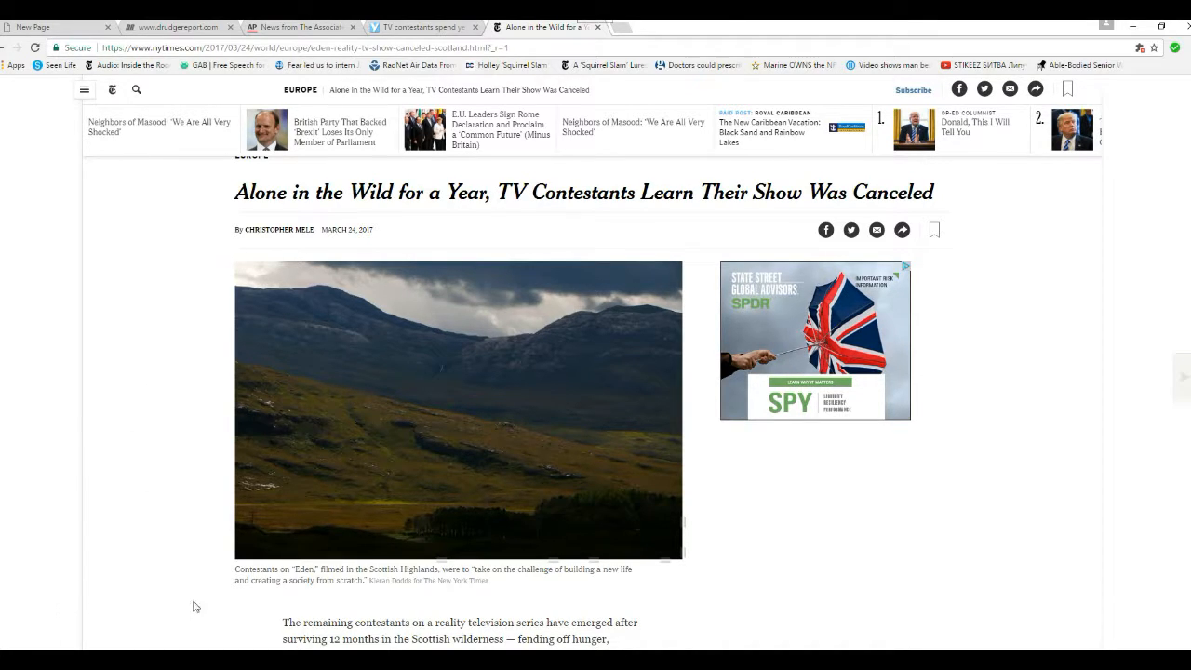